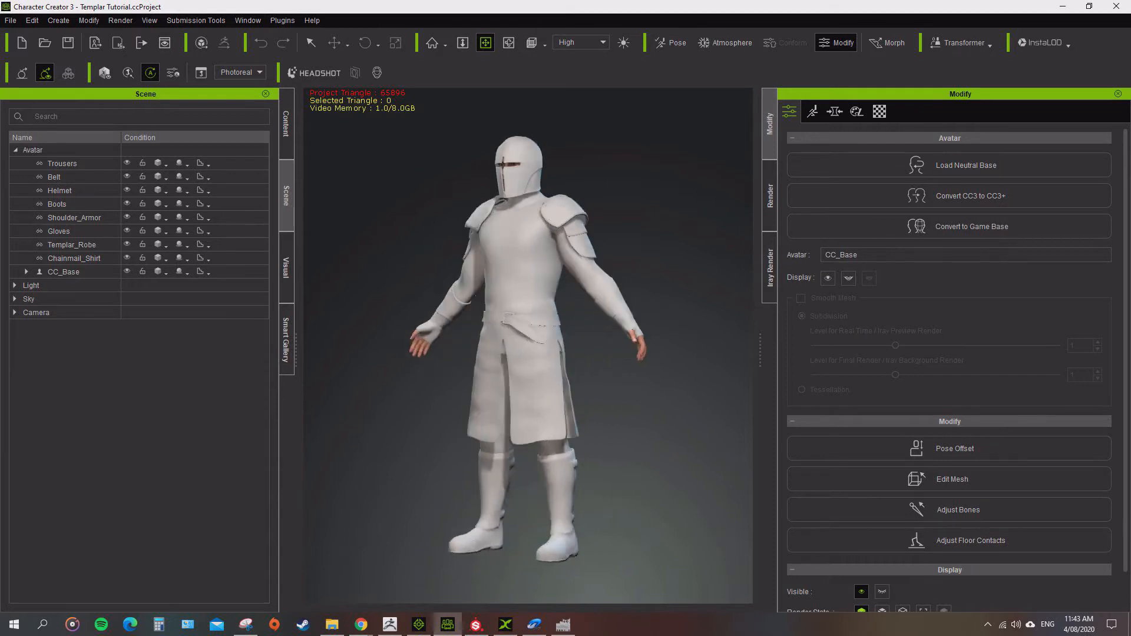
Orbit the Templar armour sculpt in ZBrush to view it from other angles.
{"action": "left_click_drag", "start_coordinate": [520, 324], "coordinate": [448, 324]}
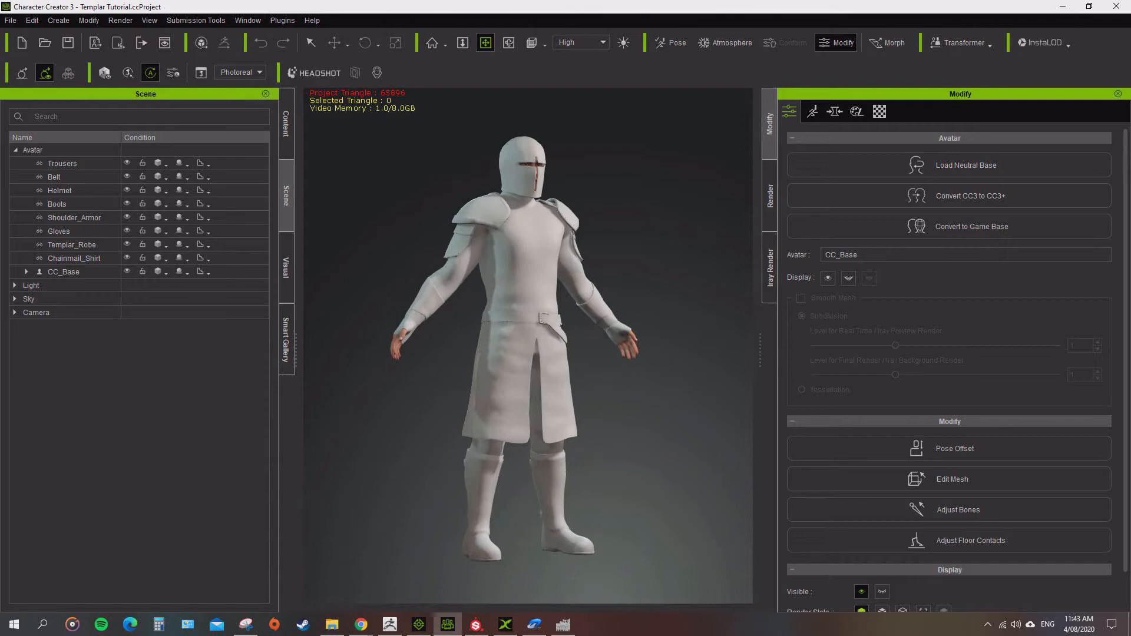
{"action": "left_click_drag", "start_coordinate": [527, 324], "coordinate": [404, 325]}
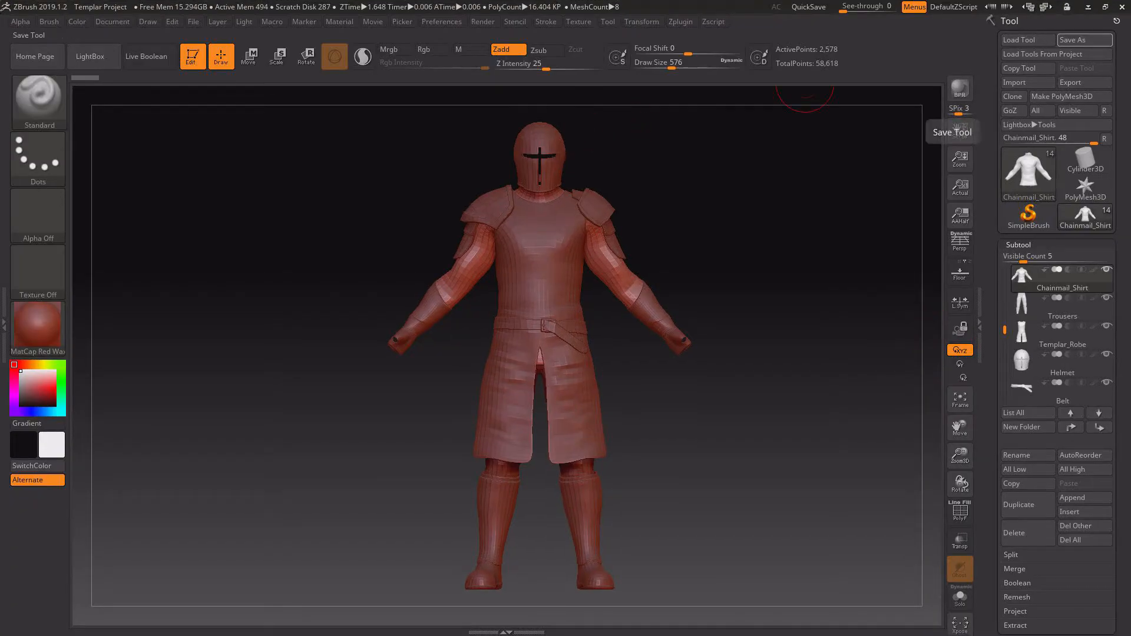
{"action": "left_click", "coordinate": [808, 7]}
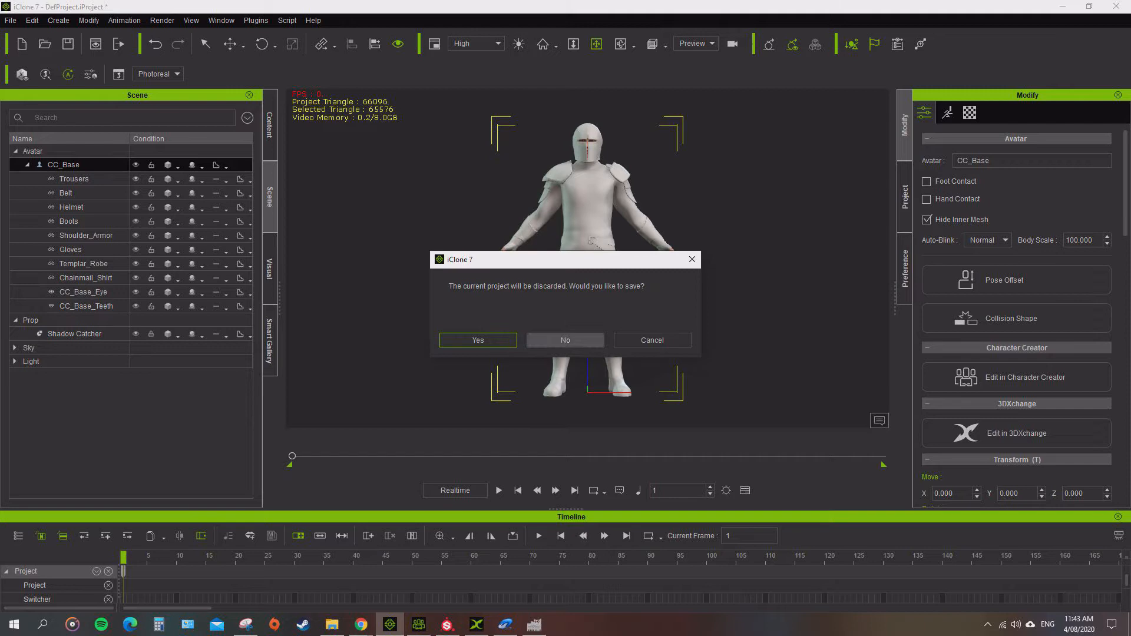
Answer iClone 7's save-before-discard prompt so the current project is closed.
{"action": "left_click", "coordinate": [565, 340]}
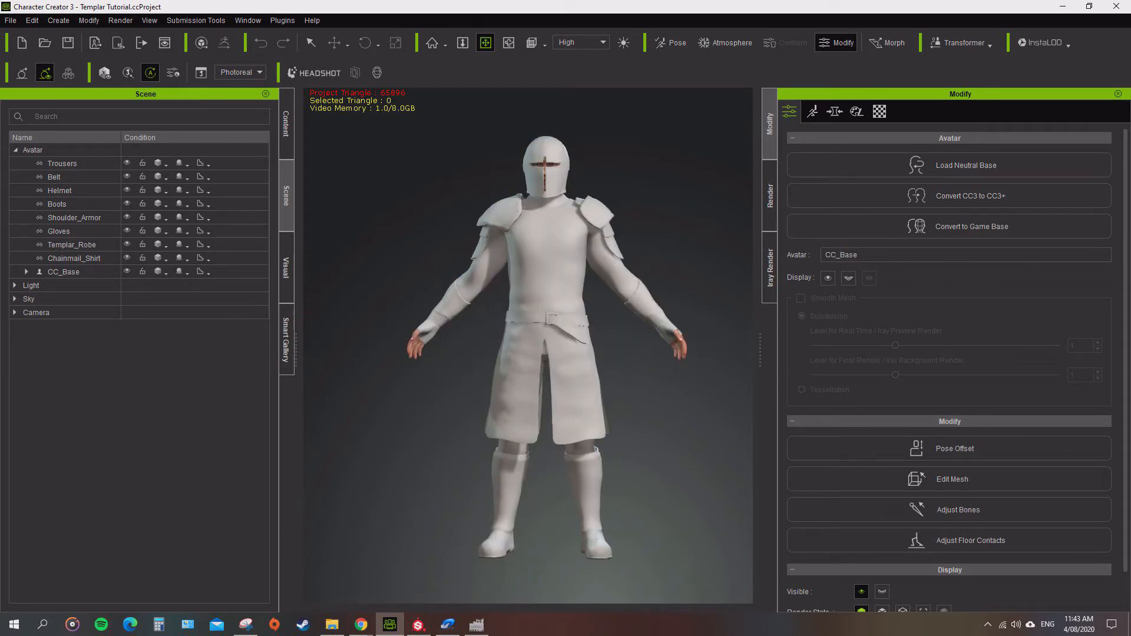
{"action": "left_click", "coordinate": [388, 624]}
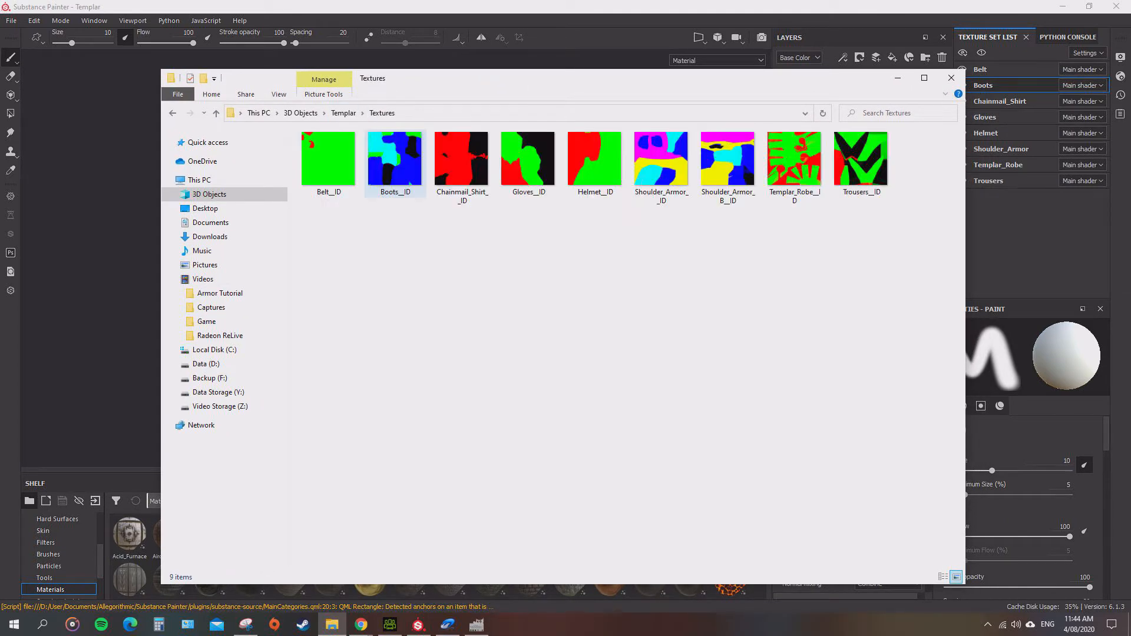
Create armour-piece folders such as Boots, Shoulder_Armor and Robes inside Templar's Textures folder.
{"action": "left_click", "coordinate": [861, 158]}
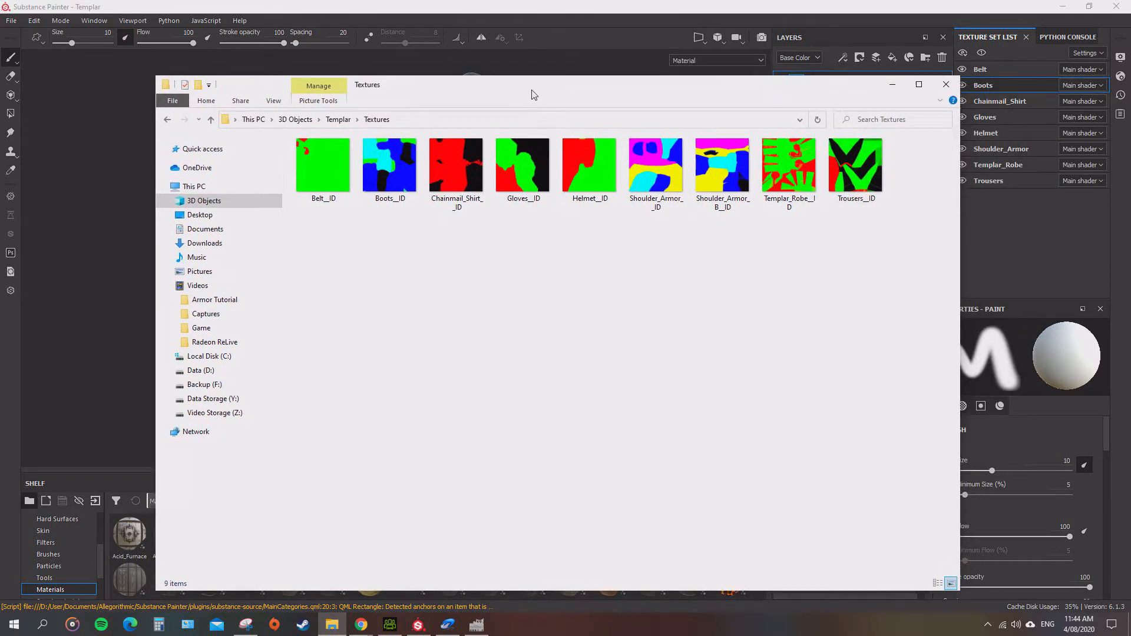
{"action": "left_click_drag", "start_coordinate": [533, 95], "coordinate": [534, 82]}
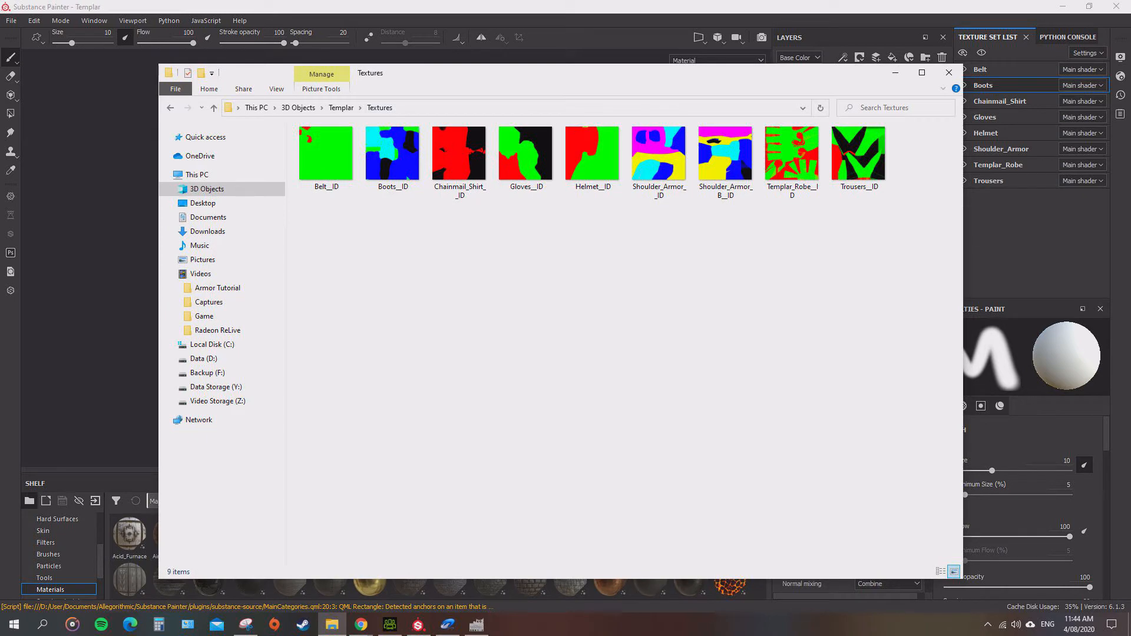
{"action": "right_click", "coordinate": [596, 253]}
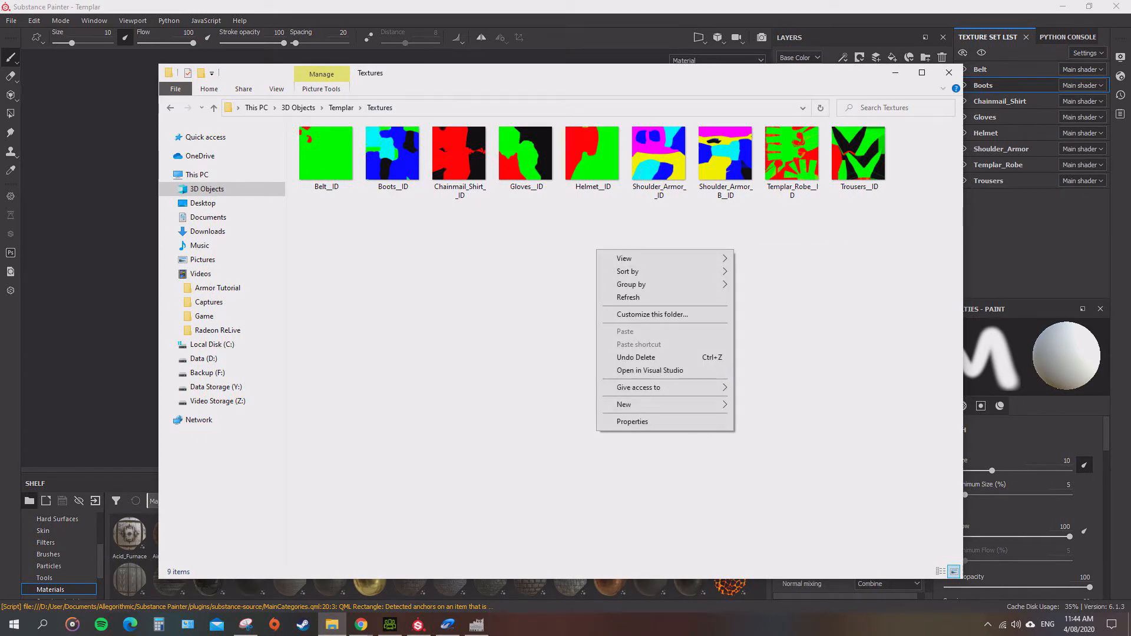
{"action": "left_click", "coordinate": [624, 404]}
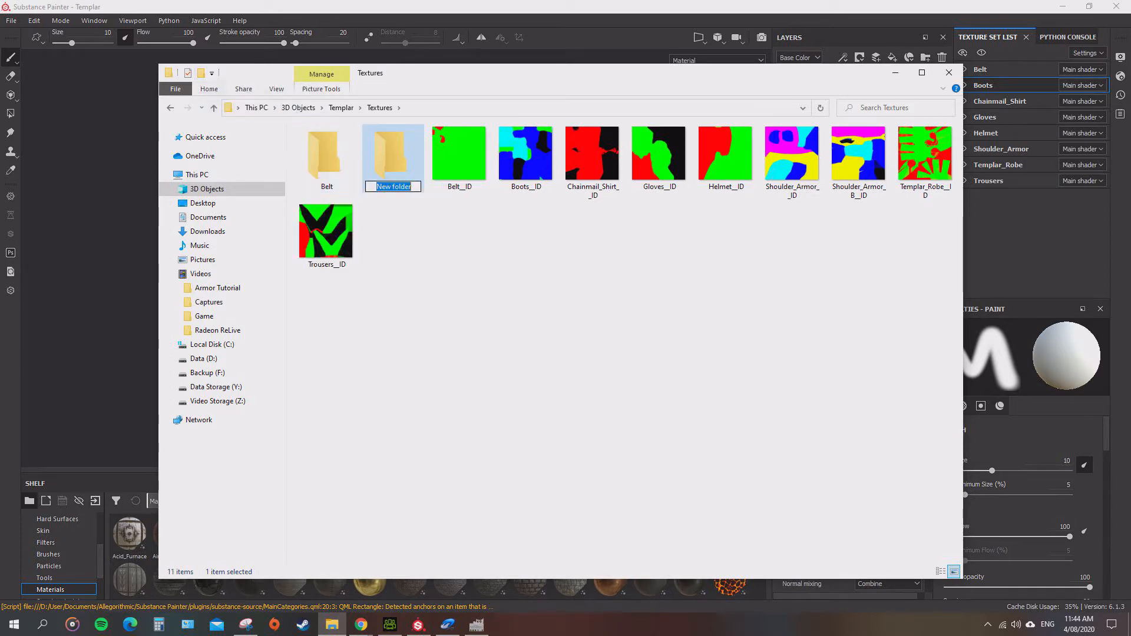
{"action": "type", "text": "Boots"}
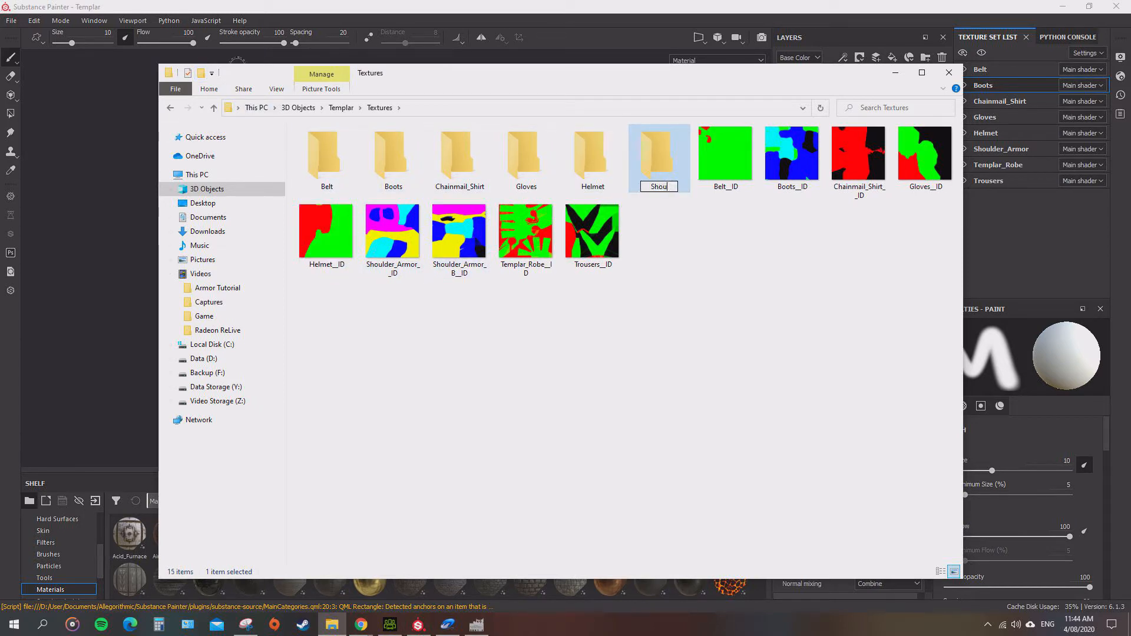
{"action": "type", "text": "Shoulder_Armor"}
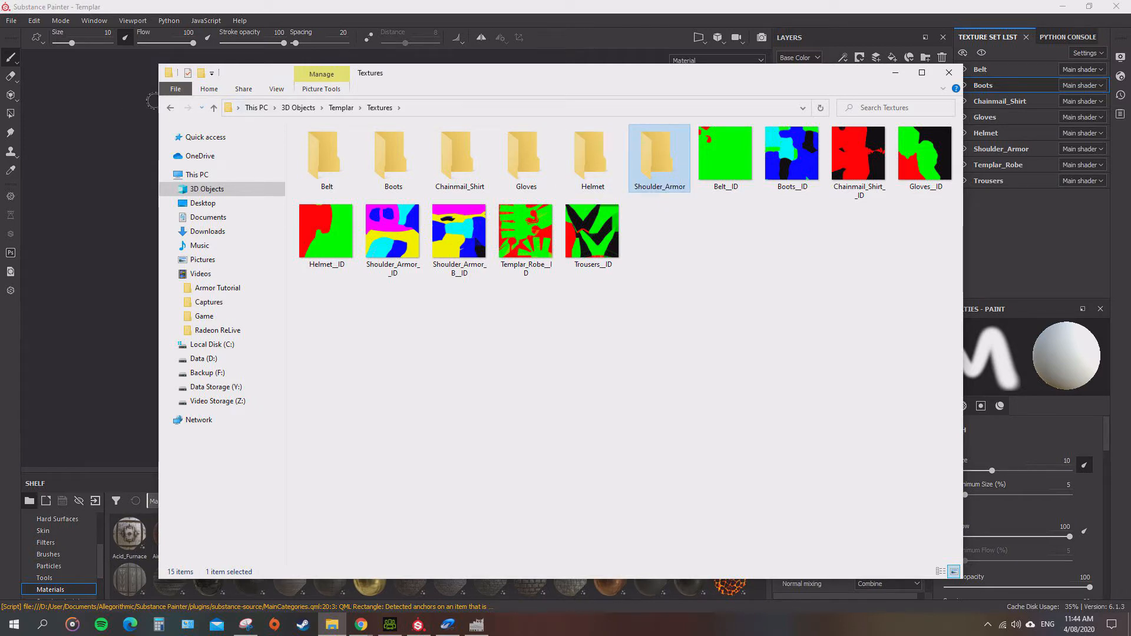
{"action": "left_click", "coordinate": [202, 73]}
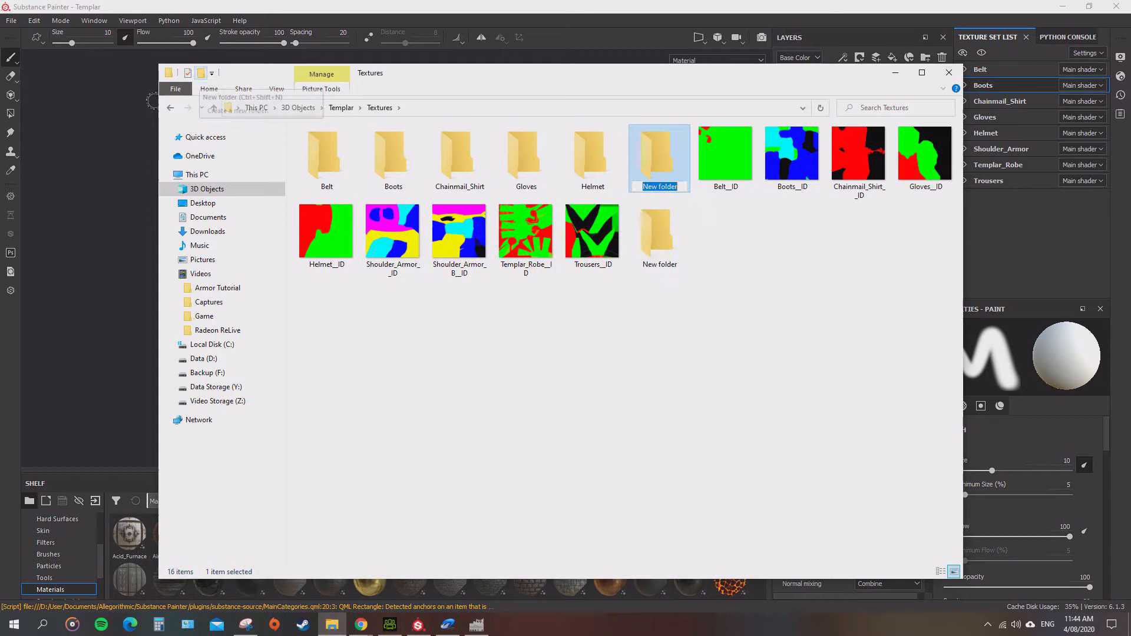
{"action": "type", "text": "Robes"}
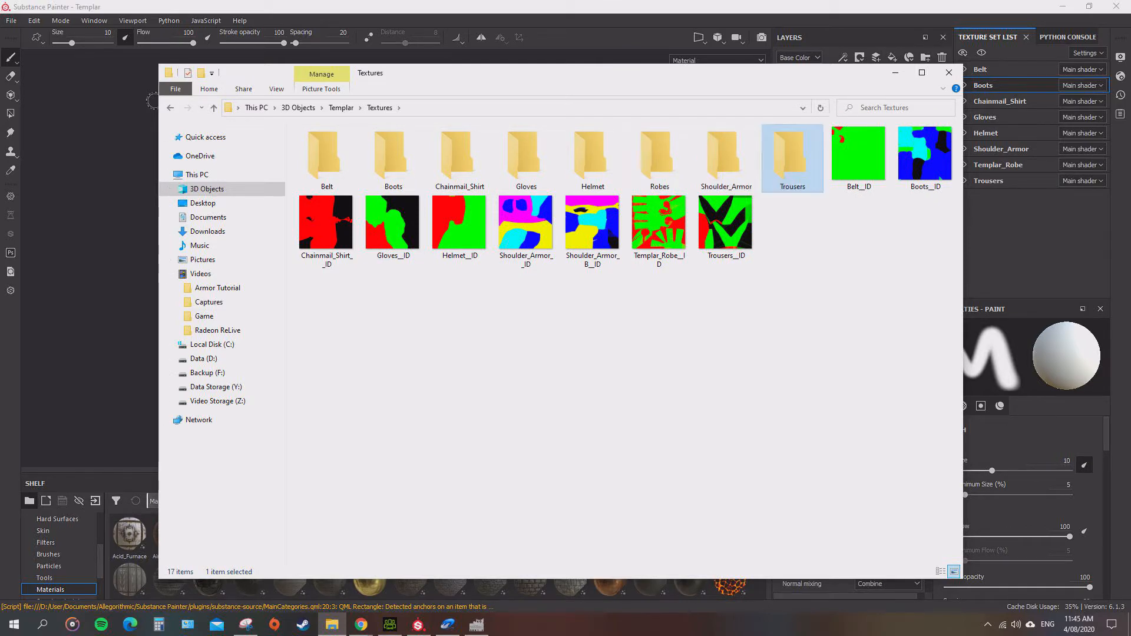
{"action": "mouse_move", "coordinate": [393, 155]}
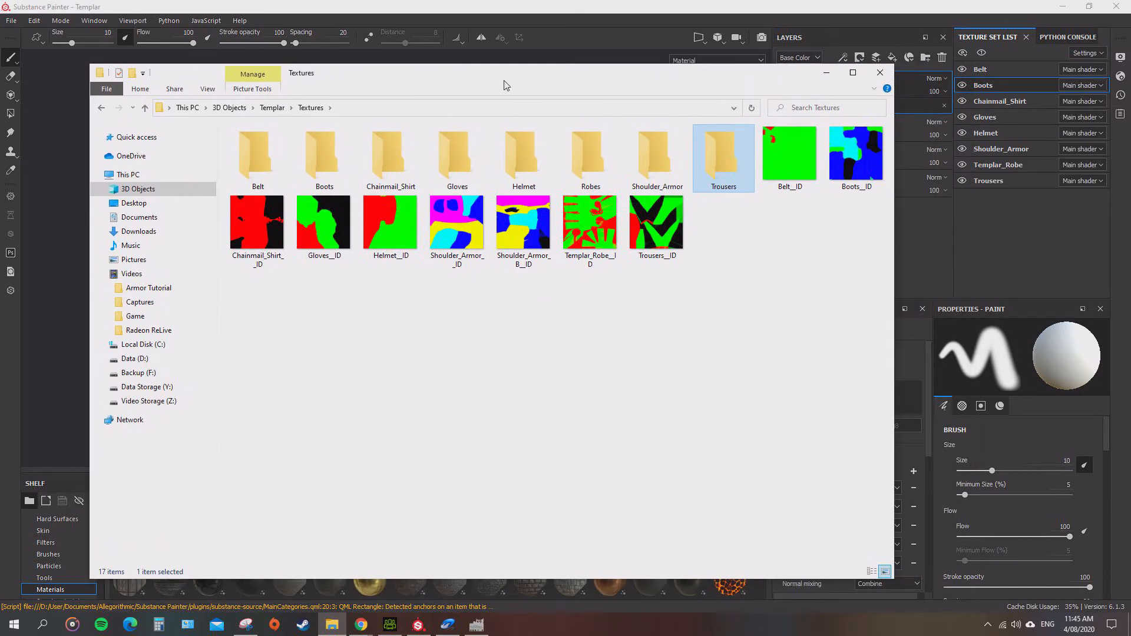
Open File > Export Textures and pick iClone in the Output template dropdown.
{"action": "left_click", "coordinate": [880, 72]}
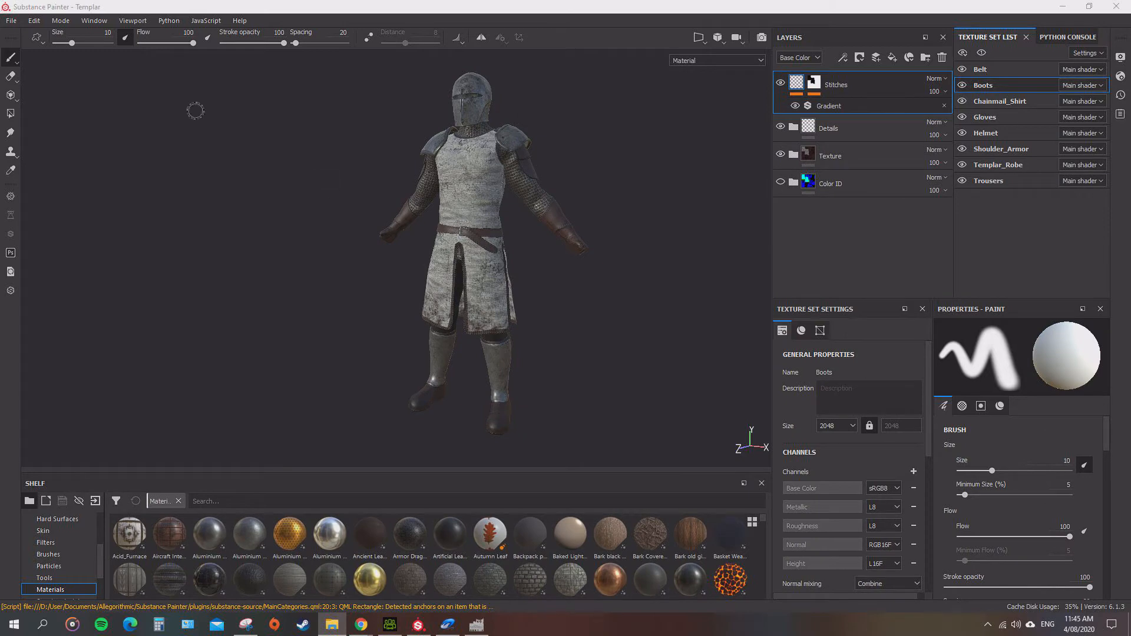
{"action": "left_click", "coordinate": [10, 20]}
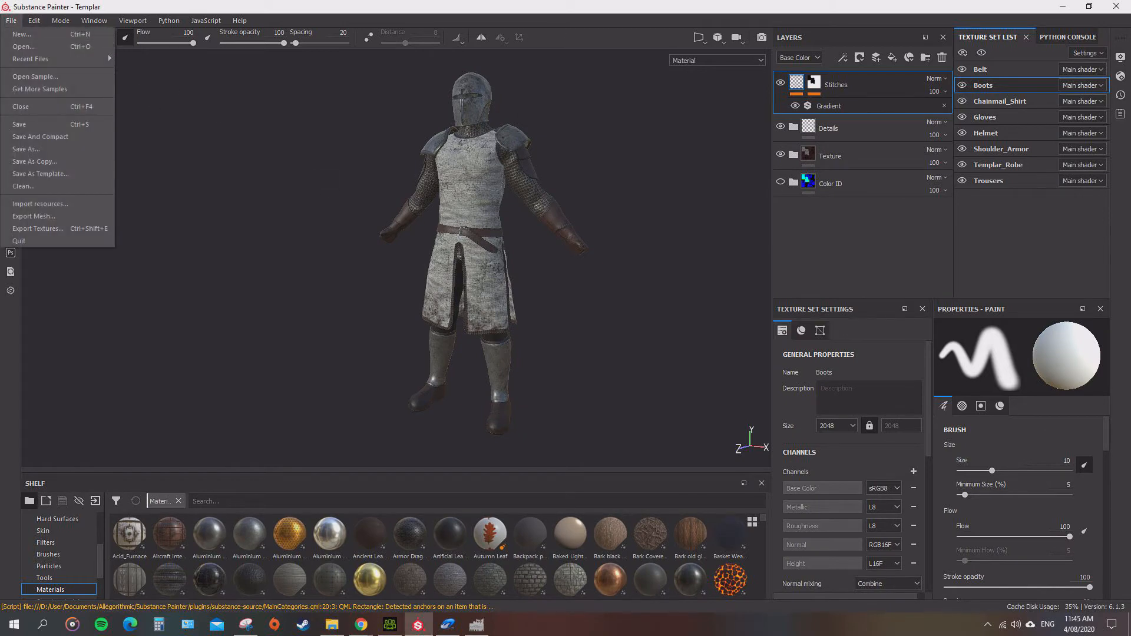
{"action": "left_click", "coordinate": [38, 229]}
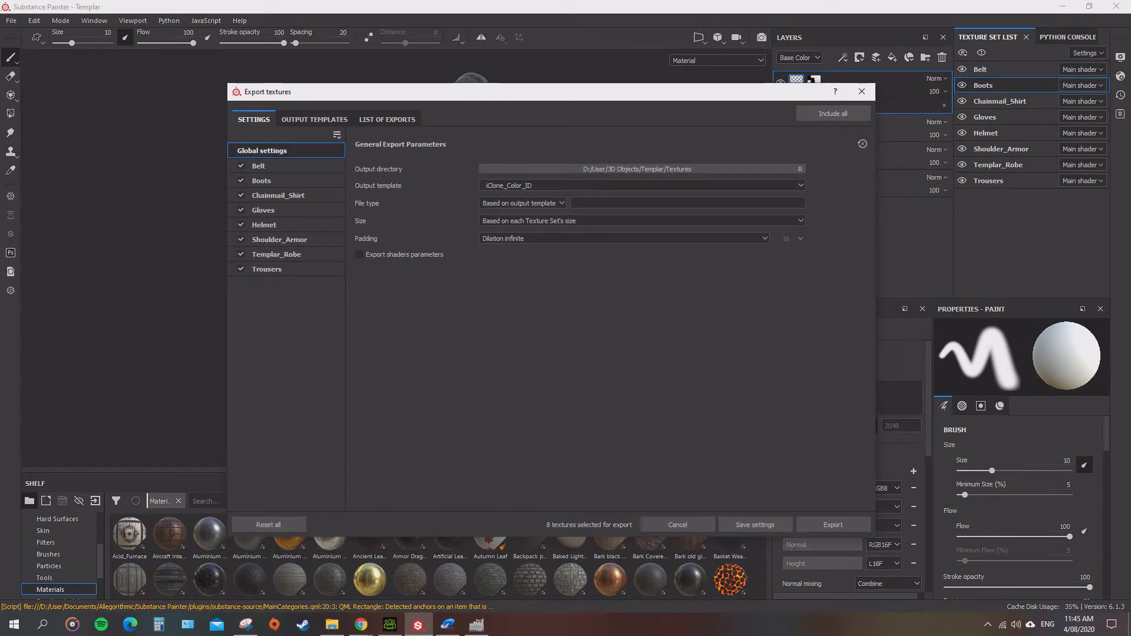
{"action": "left_click", "coordinate": [638, 168]}
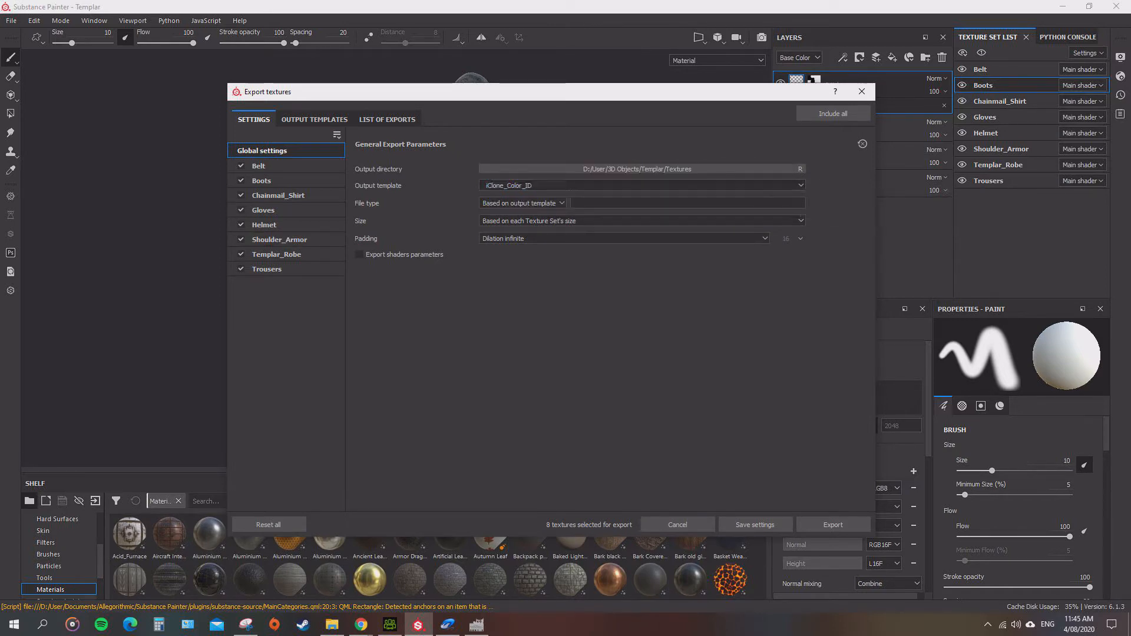
{"action": "left_click", "coordinate": [640, 186]}
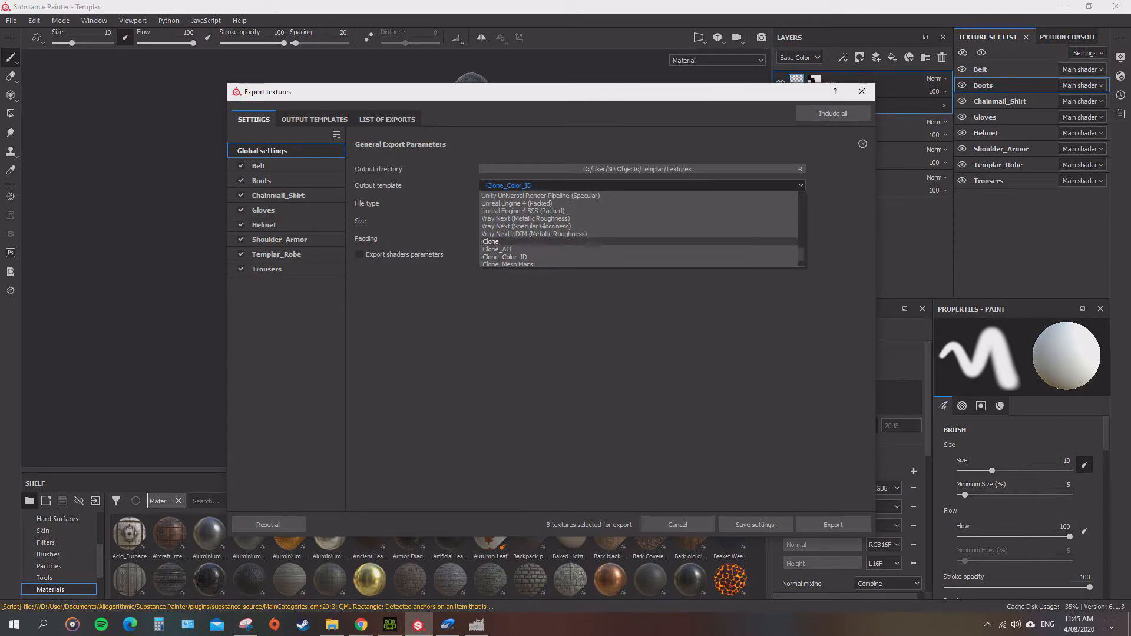
{"action": "left_click", "coordinate": [496, 249]}
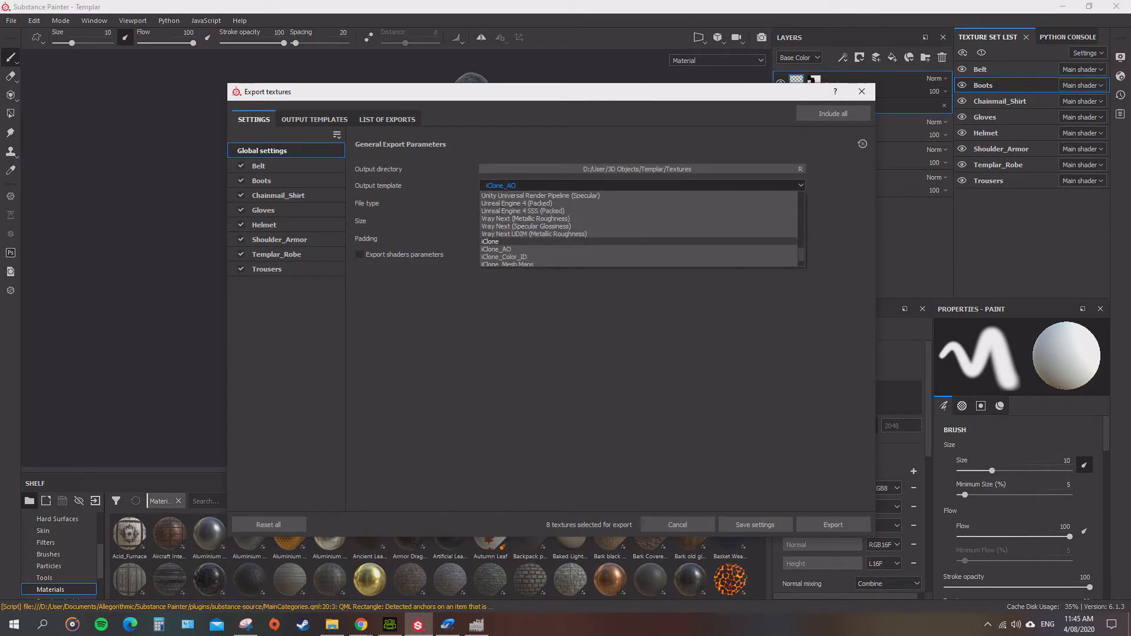
{"action": "left_click", "coordinate": [495, 249]}
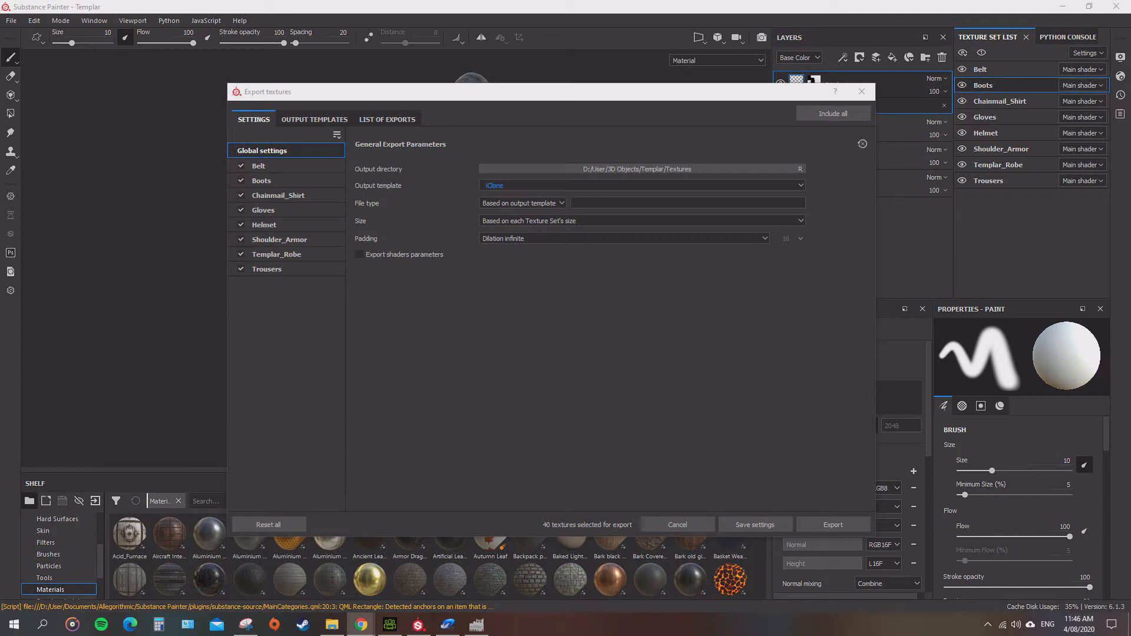
Inspect the iClone preset's base colour, normal, roughness, metallic and emissive maps.
{"action": "left_click", "coordinate": [314, 119]}
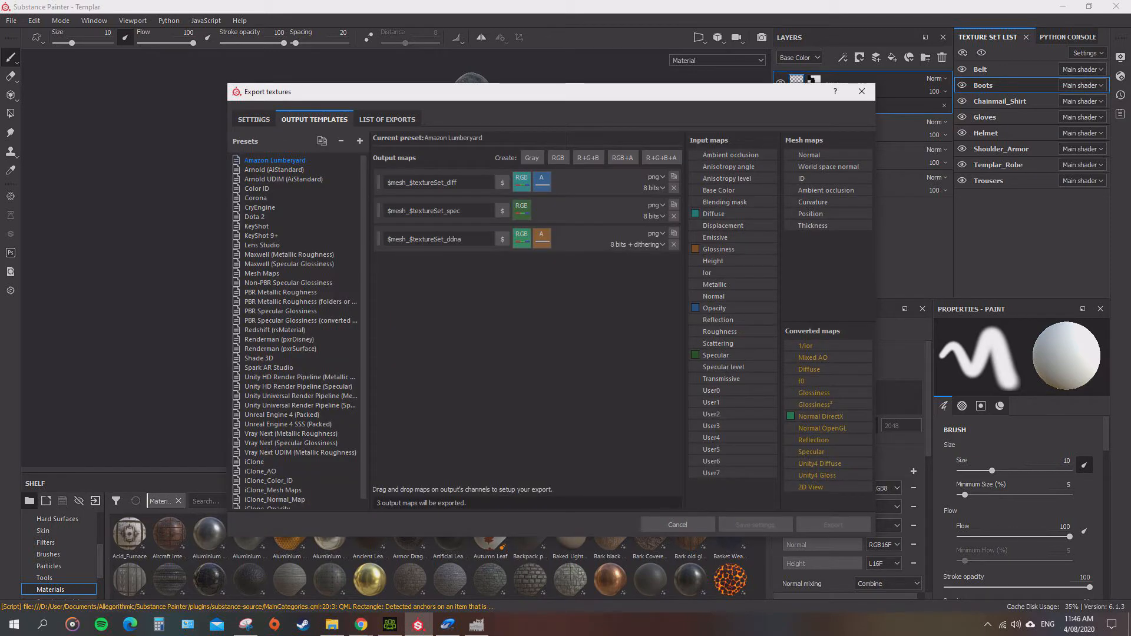
{"action": "left_click", "coordinate": [254, 452]}
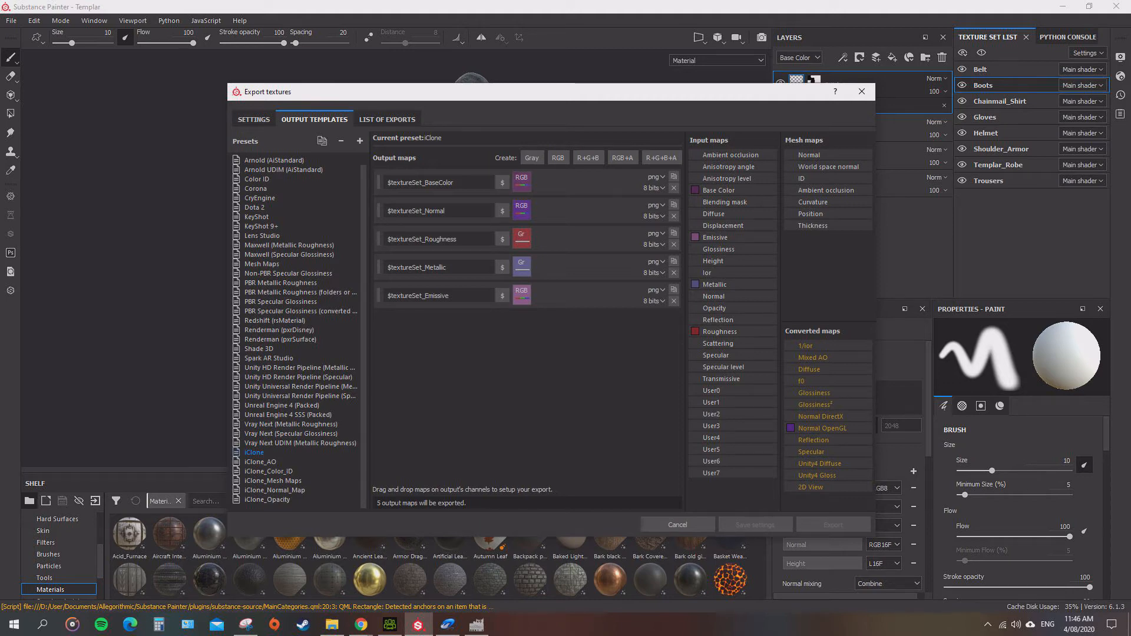
{"action": "mouse_move", "coordinate": [522, 239]}
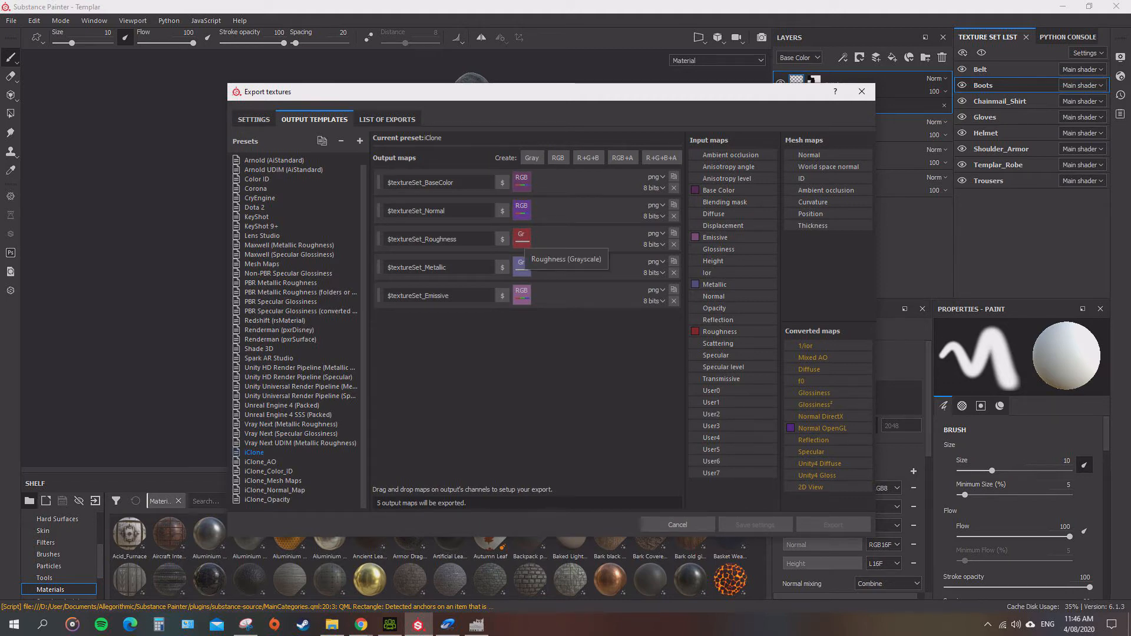
{"action": "mouse_move", "coordinate": [521, 262]}
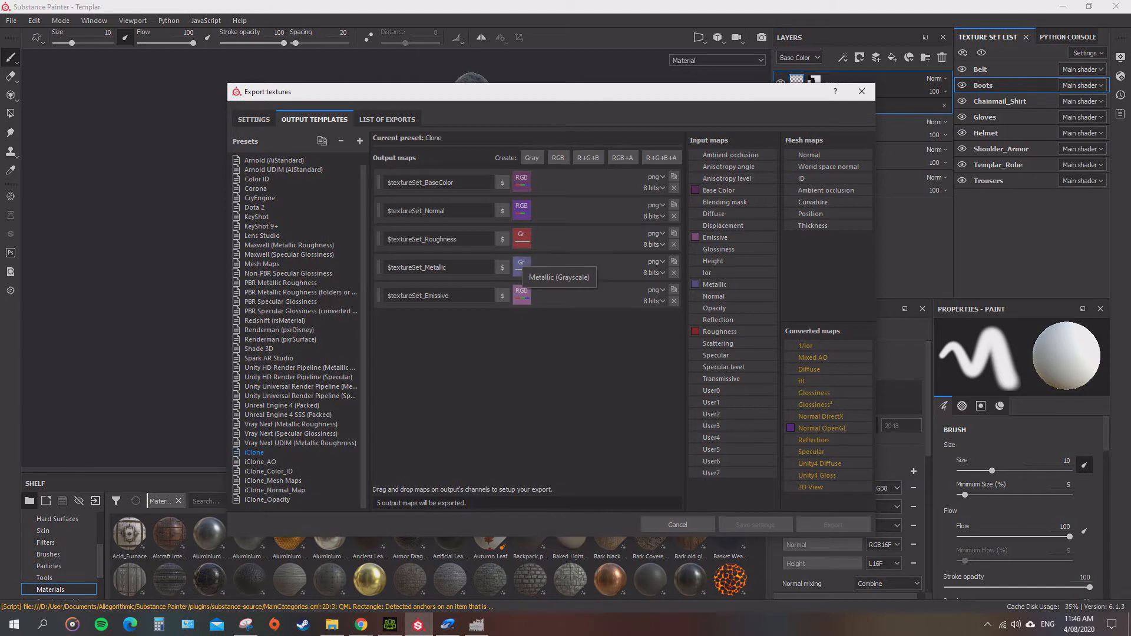
{"action": "mouse_move", "coordinate": [520, 295]}
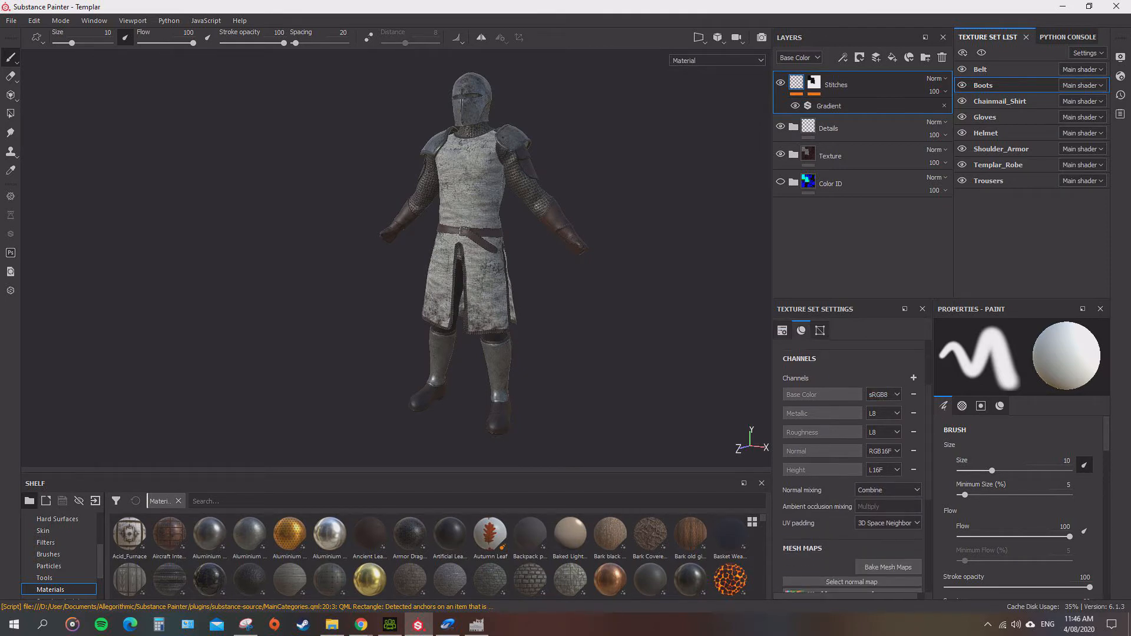
Reopen Export Textures, check the iClone preset's maps, and return to the Settings tab.
{"action": "left_click", "coordinate": [982, 84]}
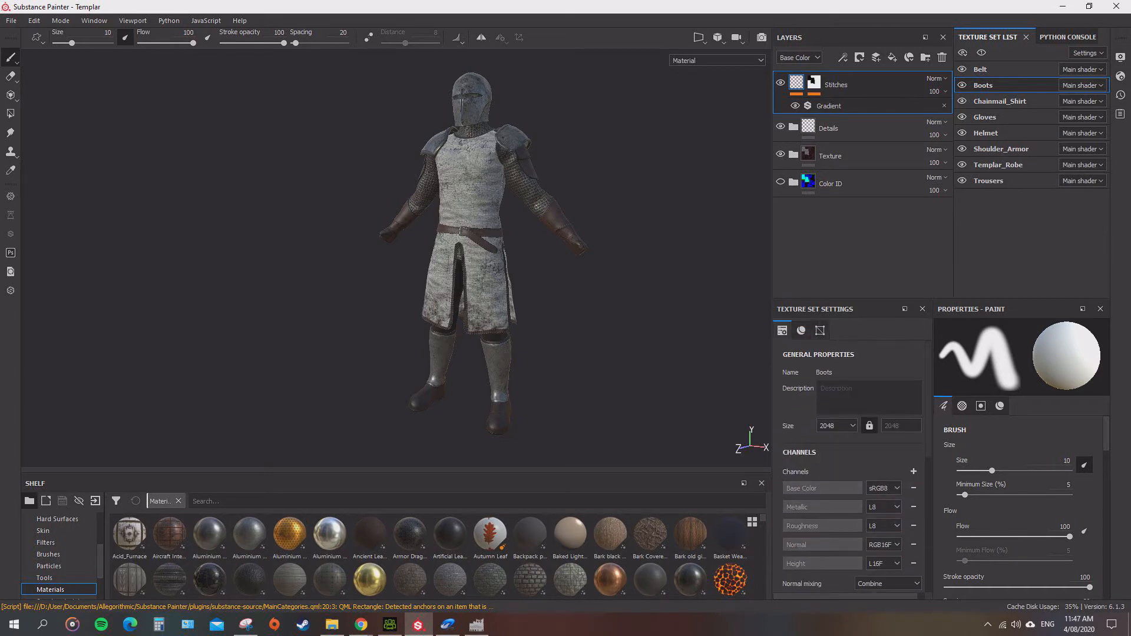
{"action": "left_click", "coordinate": [10, 21]}
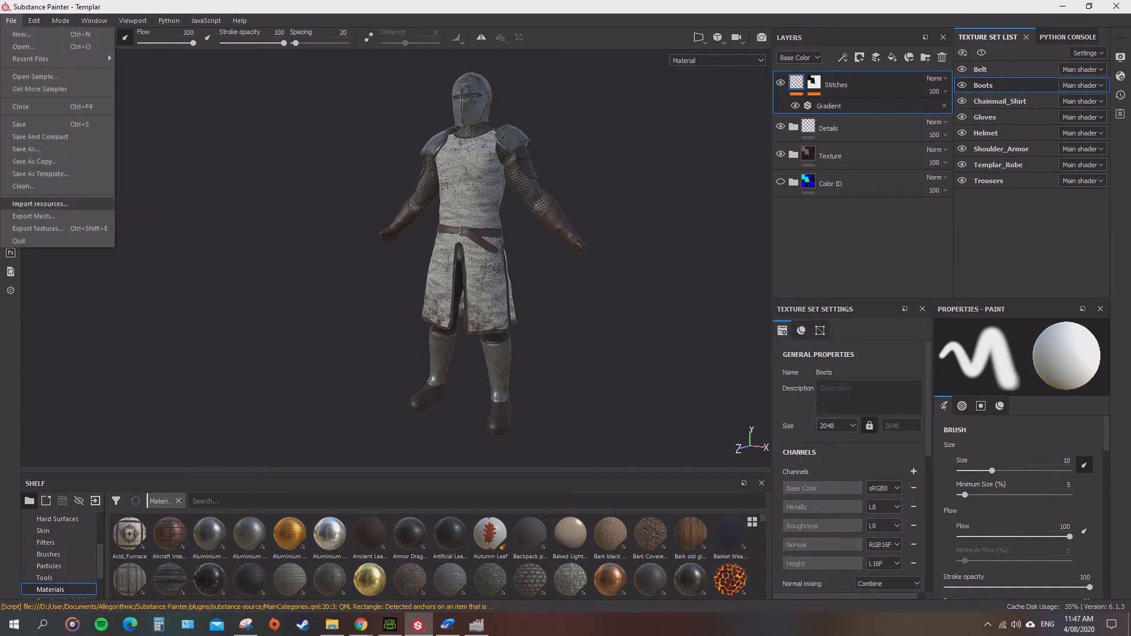
{"action": "left_click", "coordinate": [36, 228]}
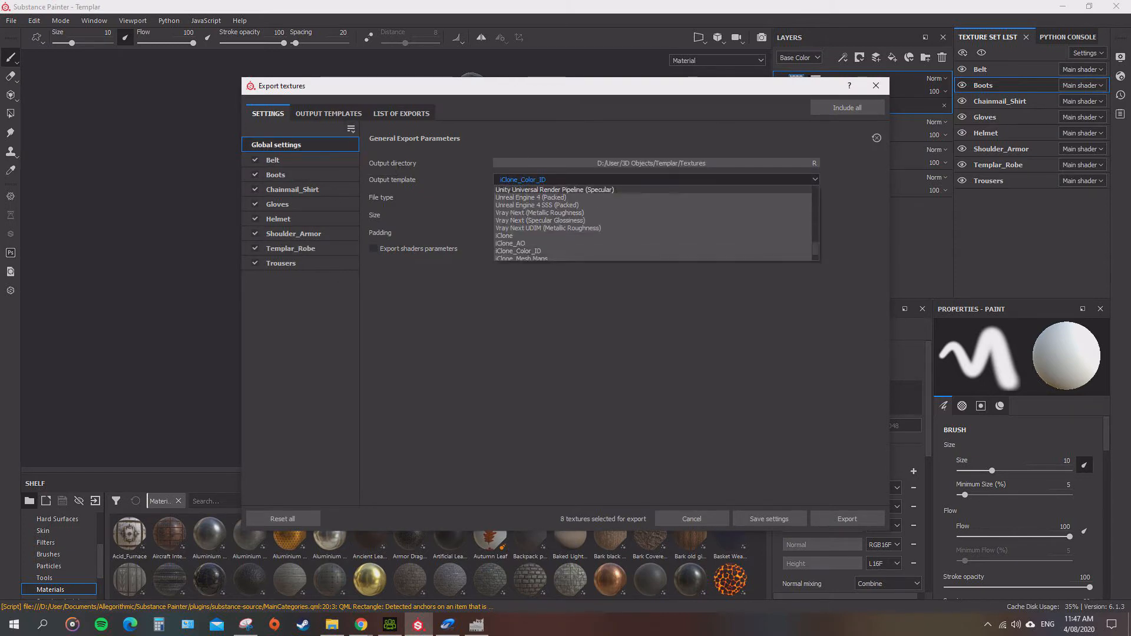
{"action": "left_click", "coordinate": [328, 113]}
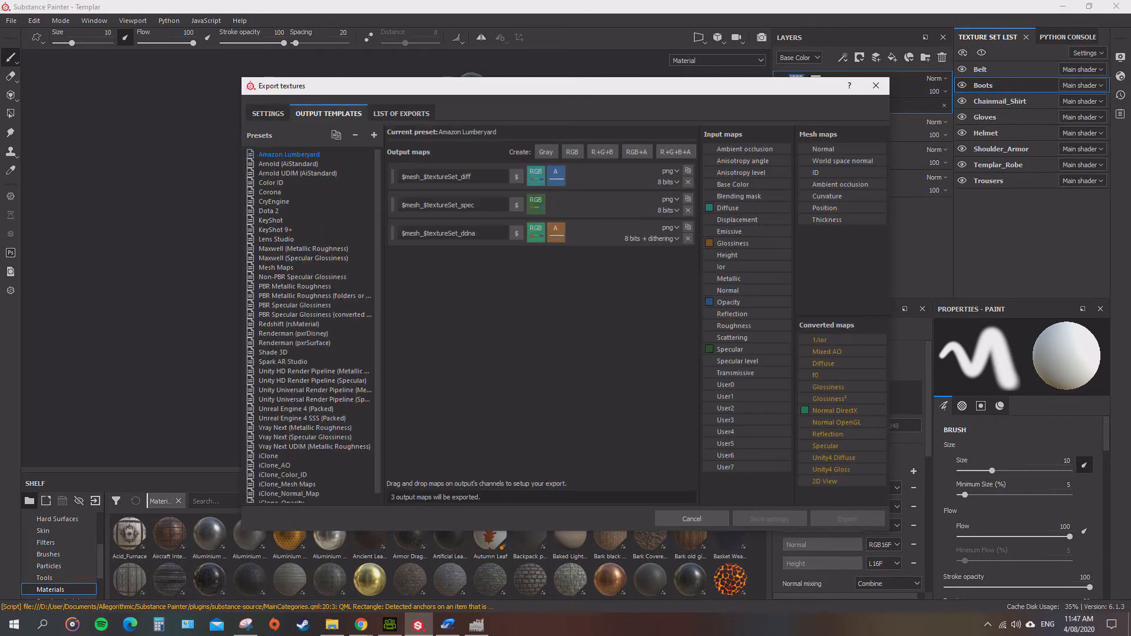
{"action": "left_click", "coordinate": [267, 447]}
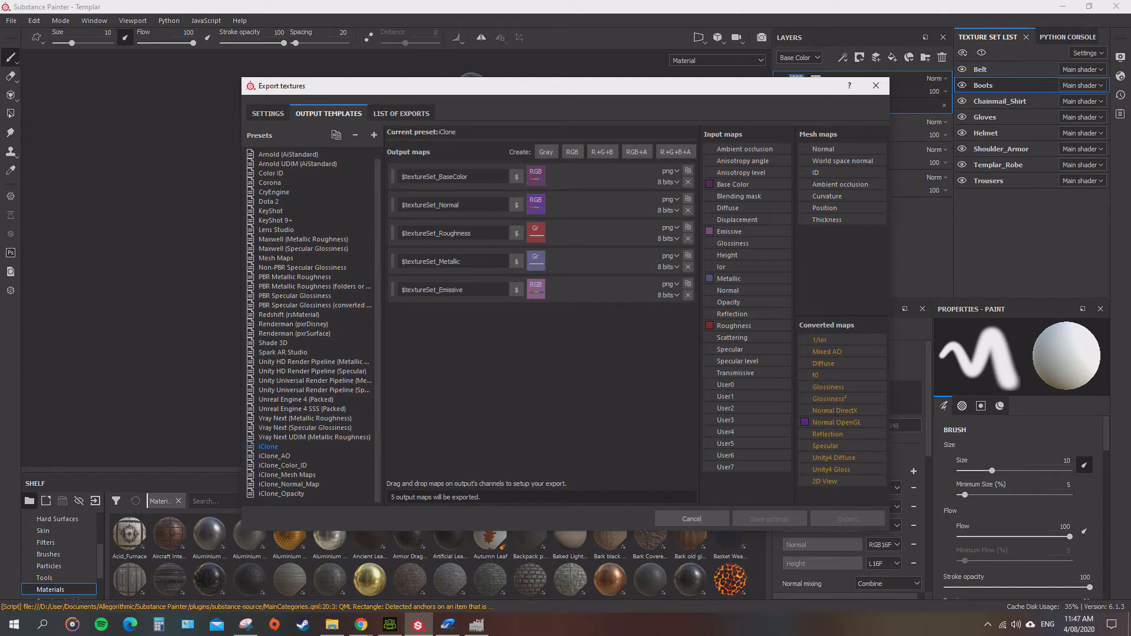
{"action": "left_click", "coordinate": [267, 113]}
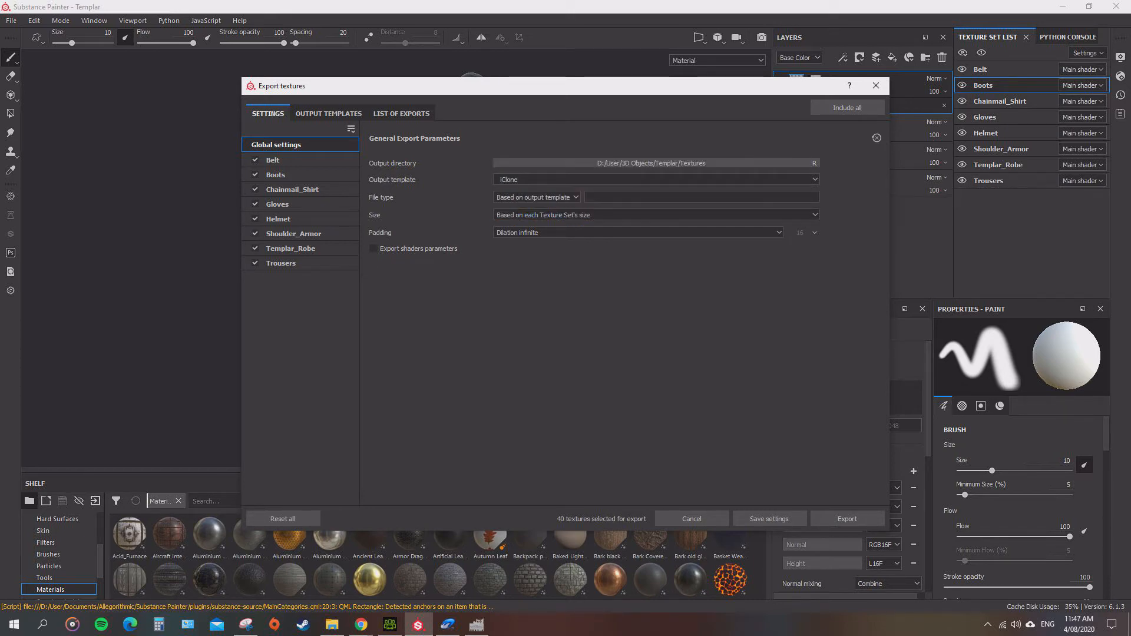
Export all 40 iClone texture maps to the Templar Textures folder.
{"action": "left_click", "coordinate": [536, 197]}
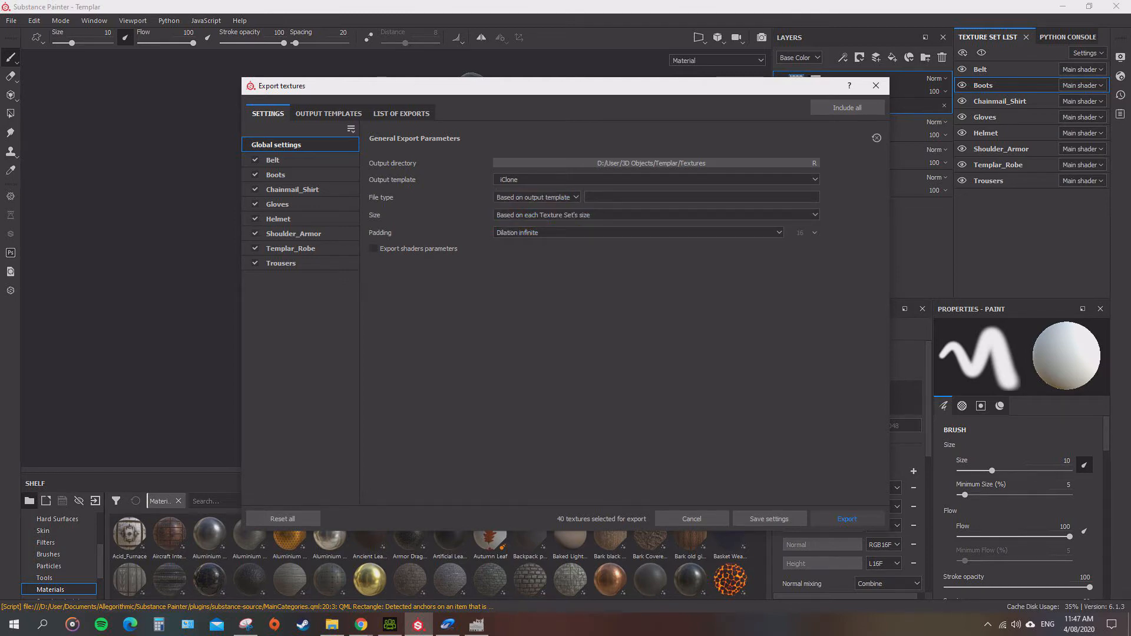
{"action": "left_click", "coordinate": [847, 519]}
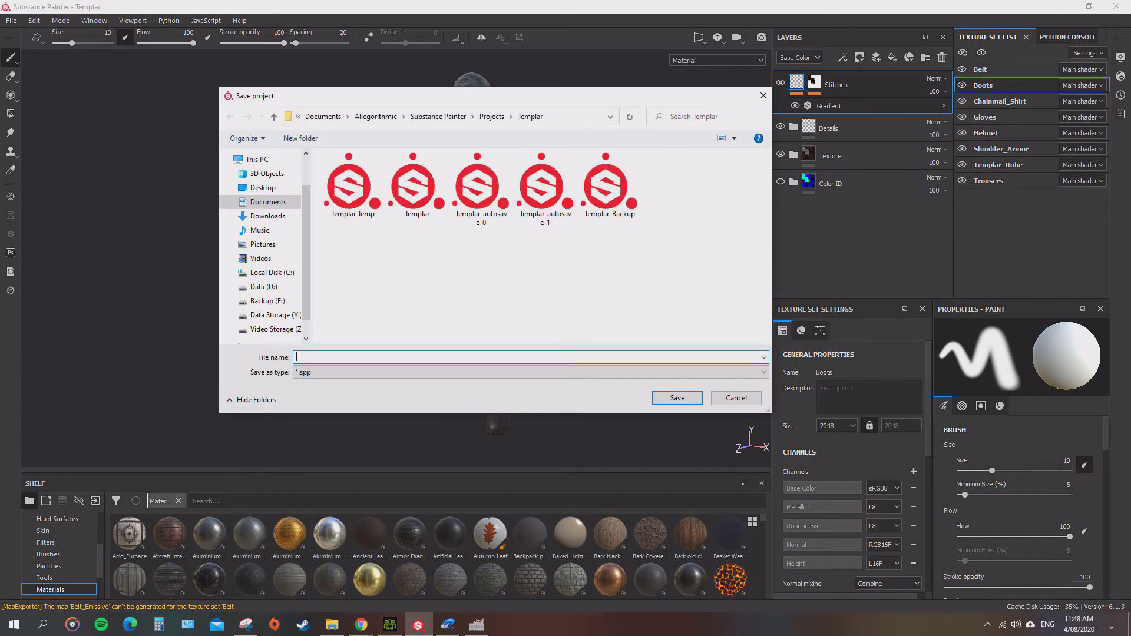
Save the project over the existing Templar Temp file.
{"action": "left_click", "coordinate": [351, 182]}
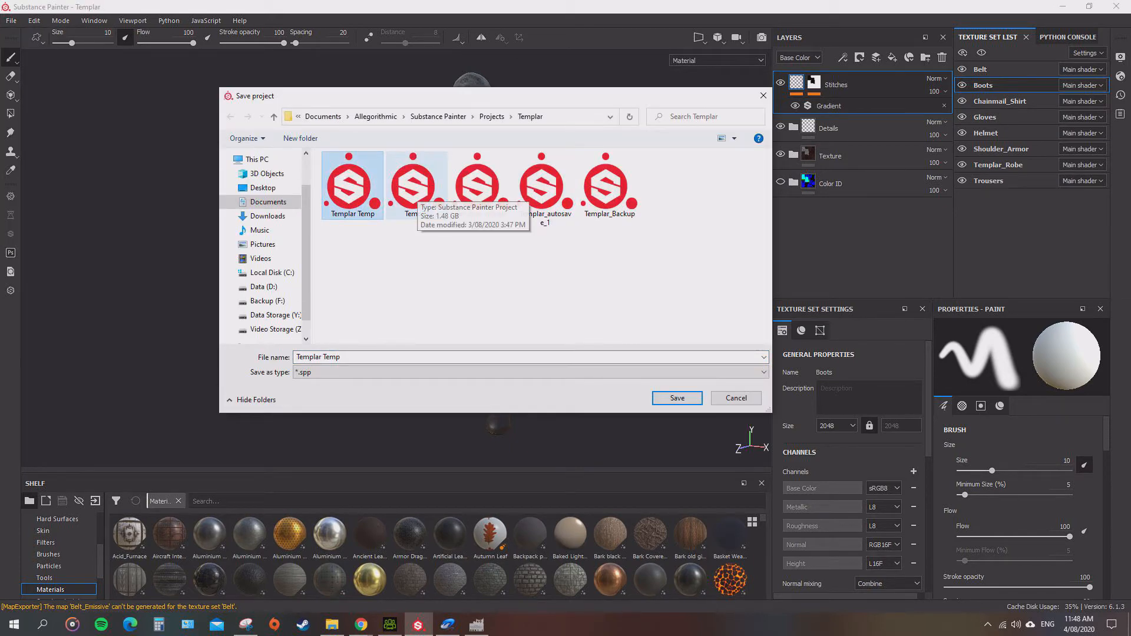
{"action": "left_click", "coordinate": [675, 397]}
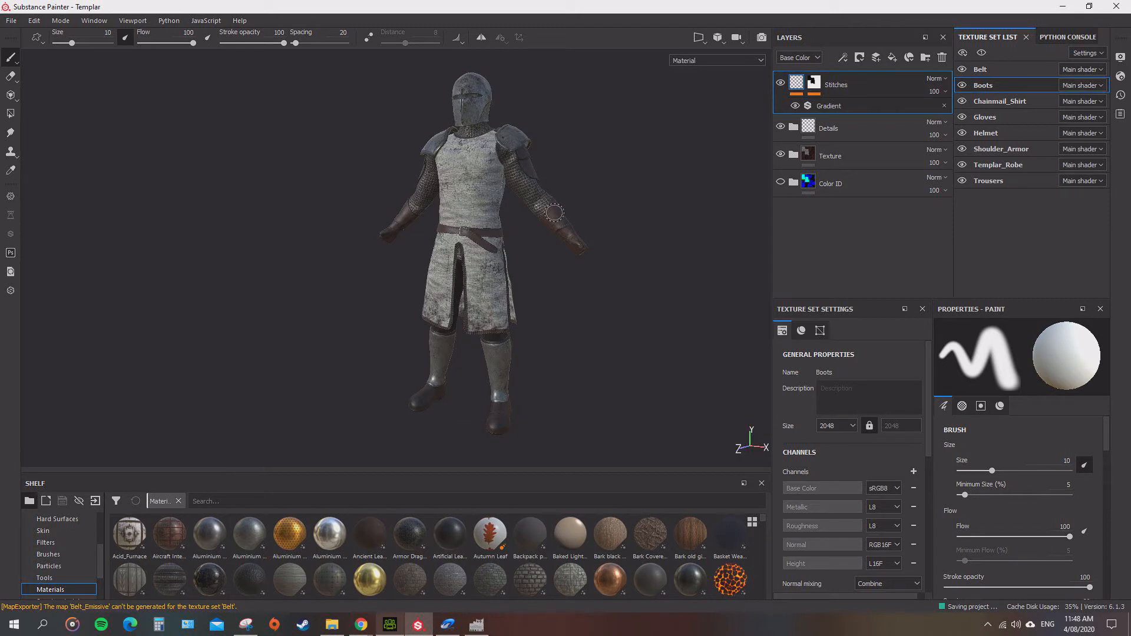
{"action": "left_click", "coordinate": [331, 624]}
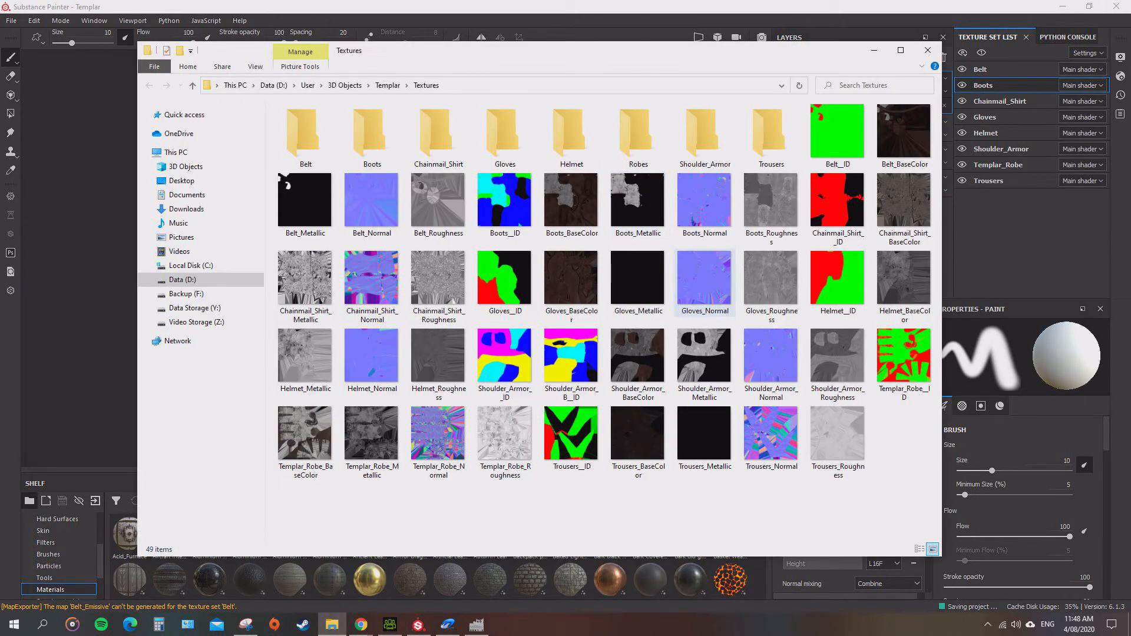
Move the belt, boots, chainmail, gloves and helmet maps into their matching subfolders.
{"action": "left_click", "coordinate": [836, 134]}
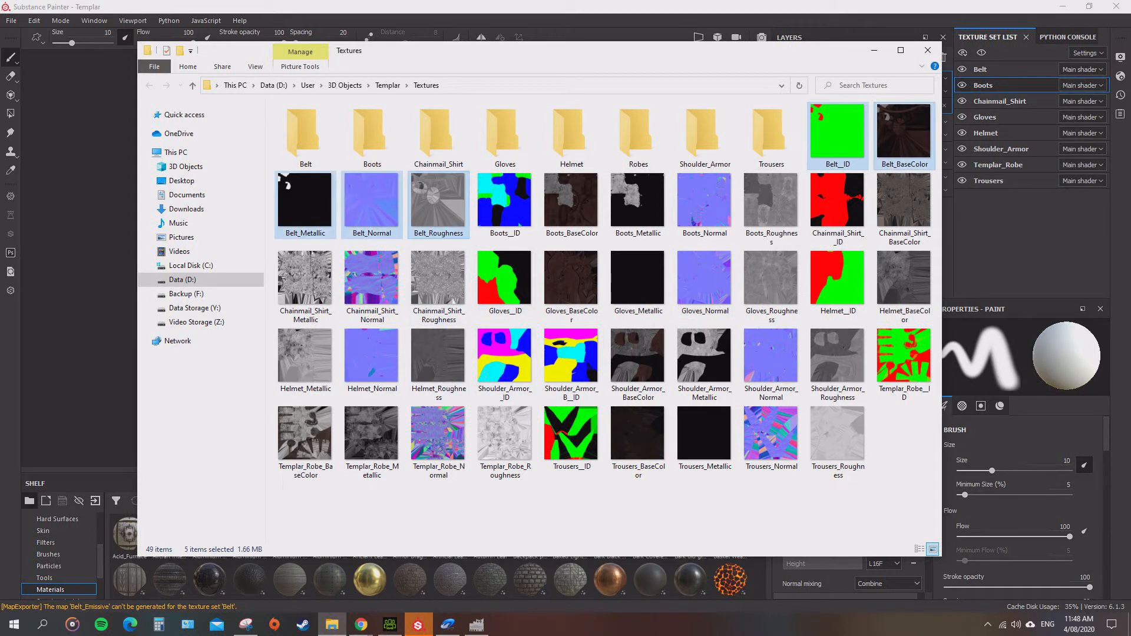
{"action": "left_click", "coordinate": [903, 134]}
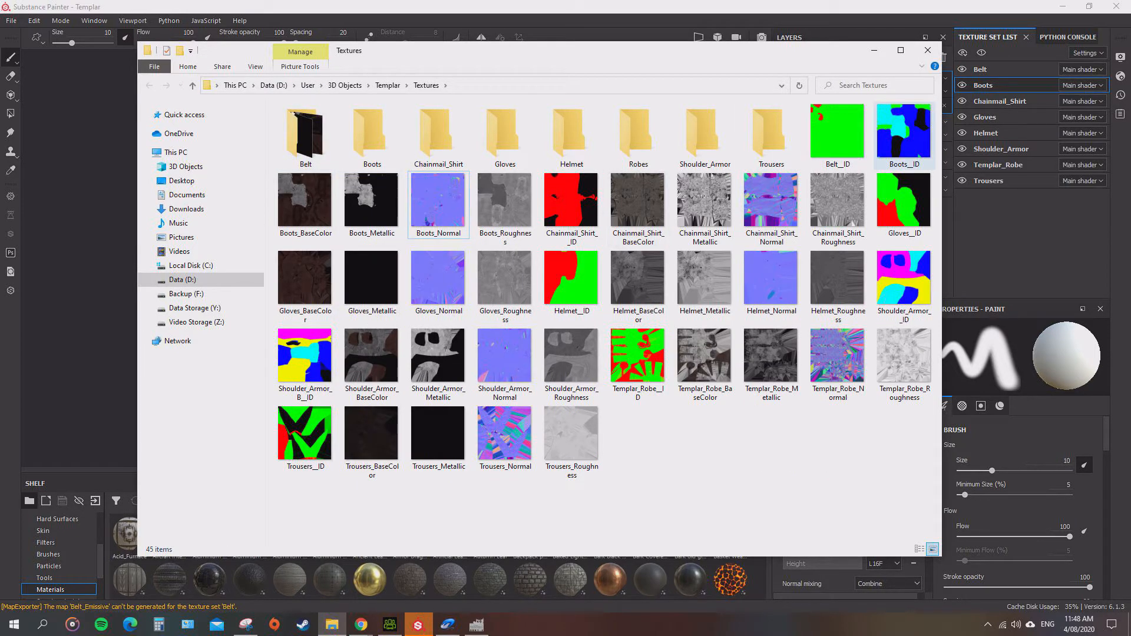
{"action": "left_click", "coordinate": [306, 202]}
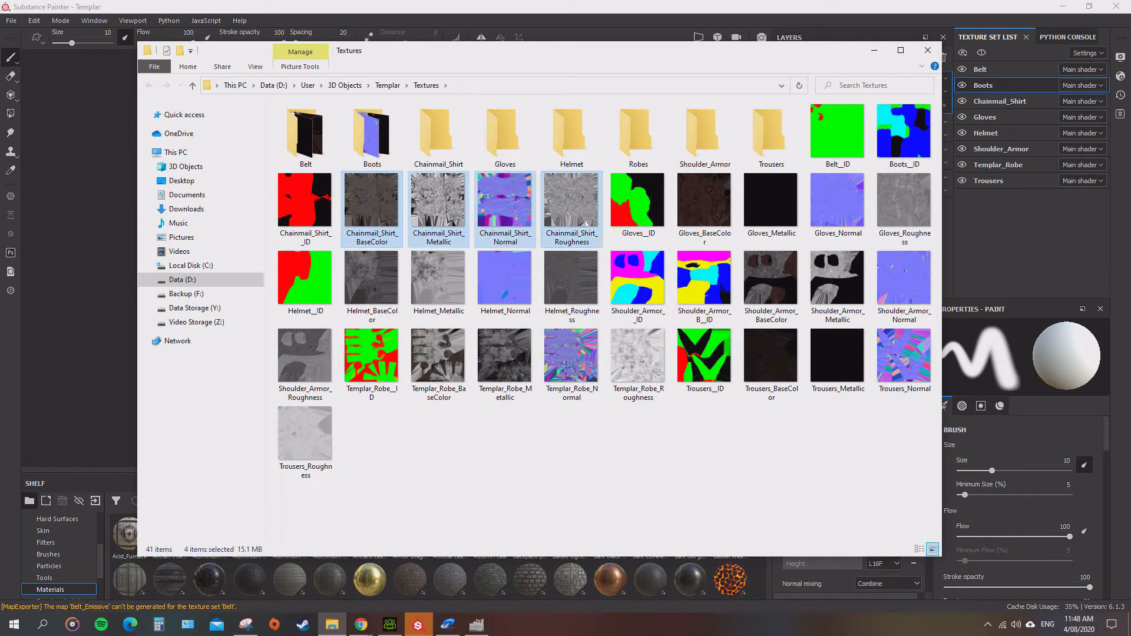
{"action": "key", "text": "Delete"}
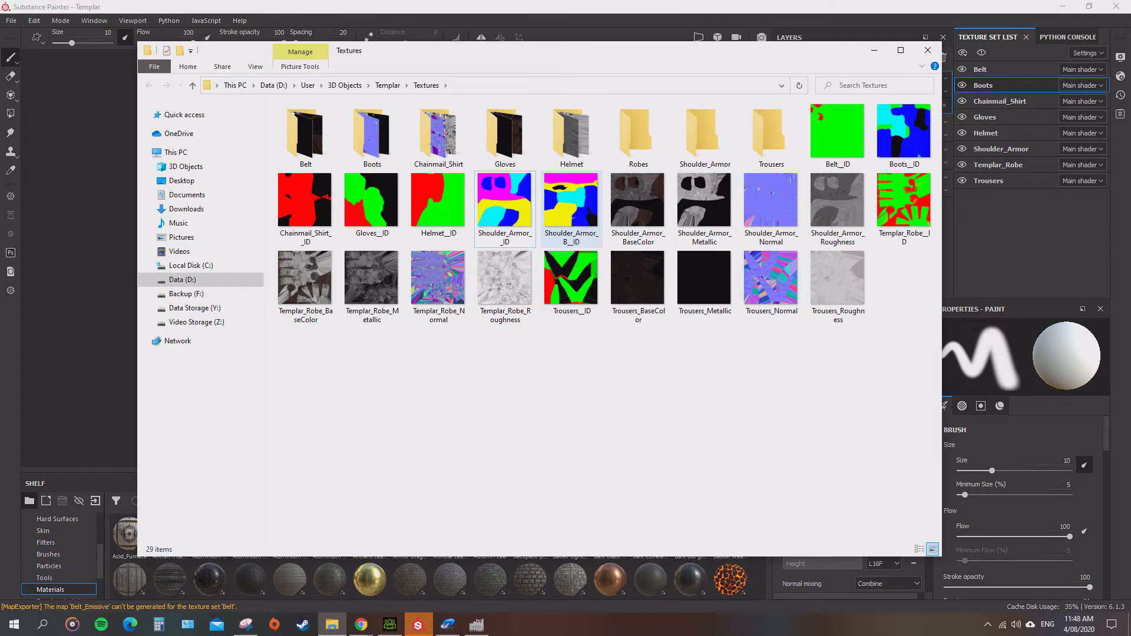
{"action": "left_click", "coordinate": [637, 199]}
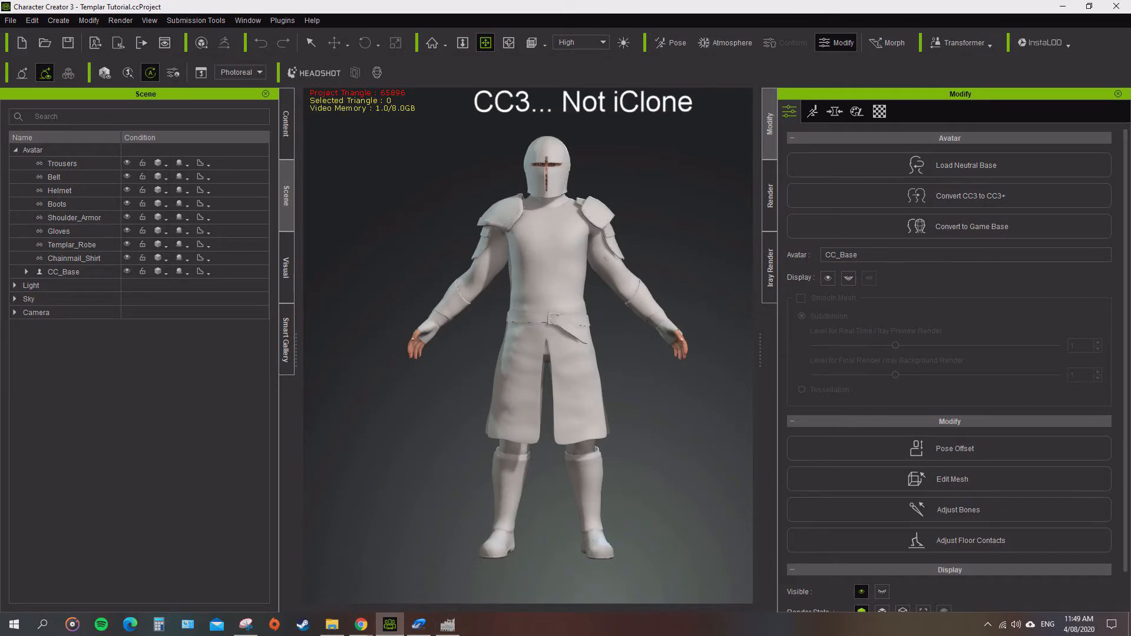
Select Trousers in the Scene panel to show its Modify settings.
{"action": "left_click", "coordinate": [62, 163]}
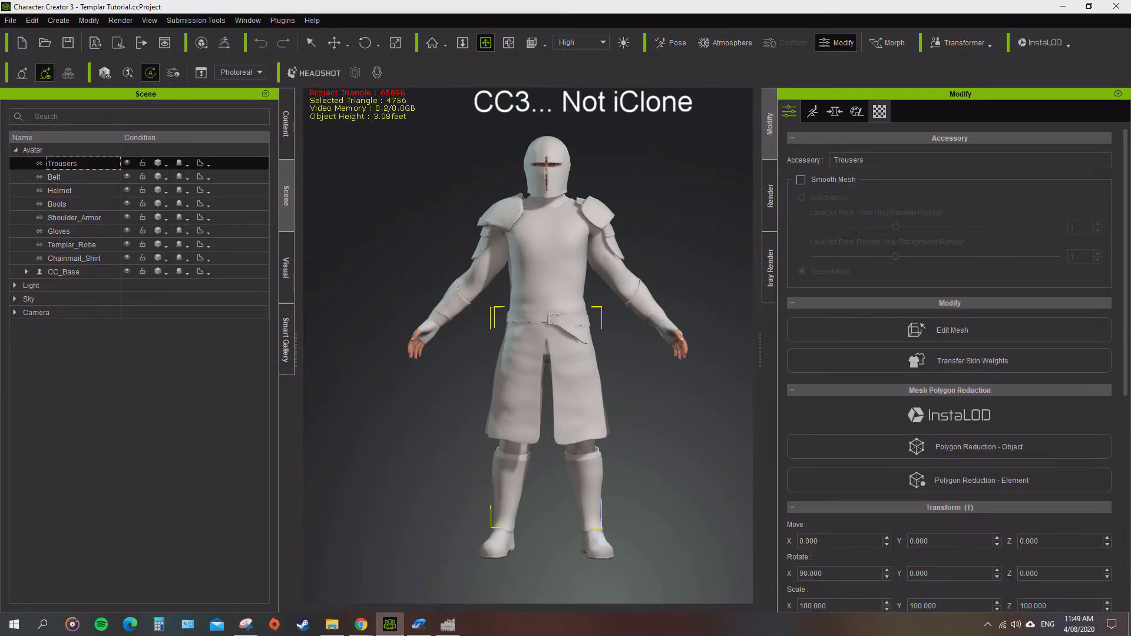
Load Trousers_BaseColor, Metallic, Normal (as normal map) and Roughness maps into the trousers' material slots.
{"action": "left_click", "coordinate": [879, 111]}
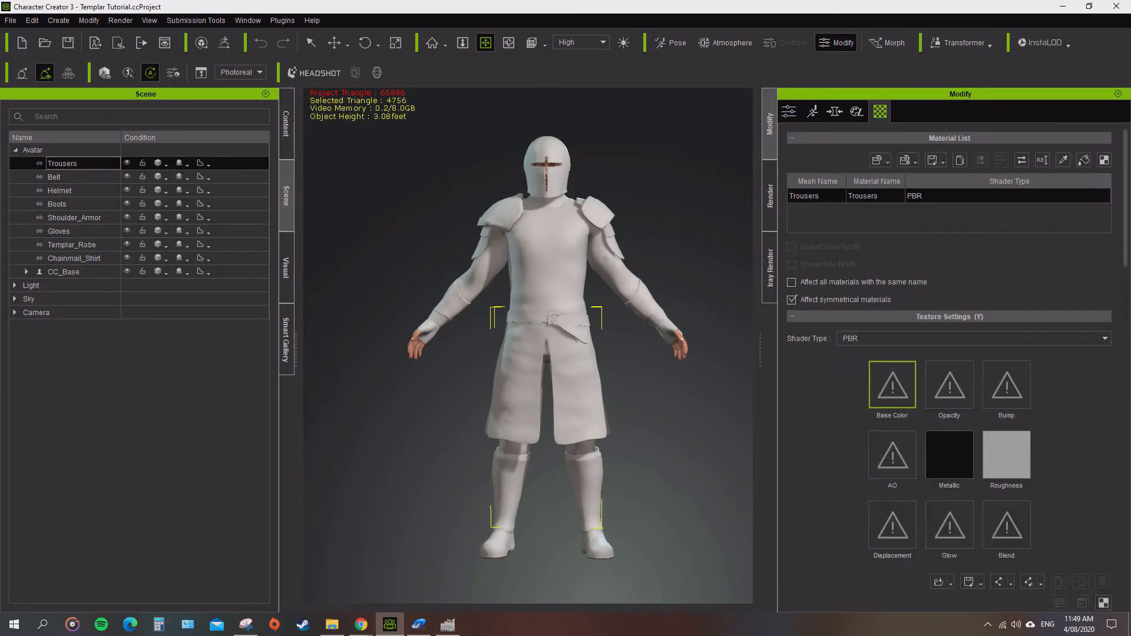
{"action": "scroll", "scroll_direction": "down", "scroll_amount": 3}
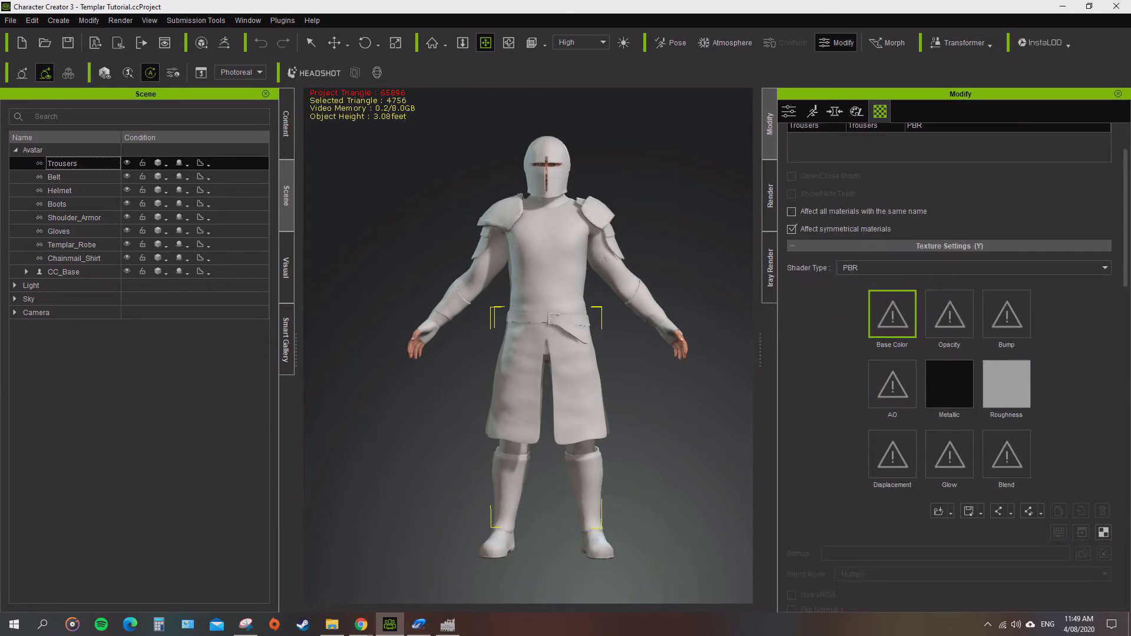
{"action": "mouse_move", "coordinate": [892, 313]}
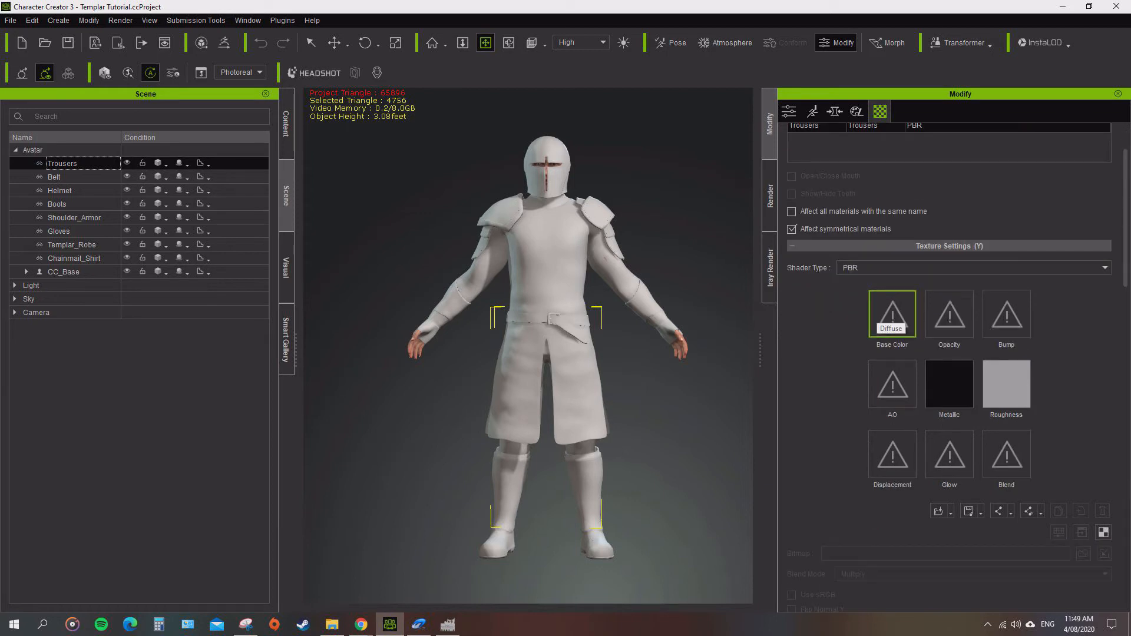
{"action": "left_click", "coordinate": [332, 625]}
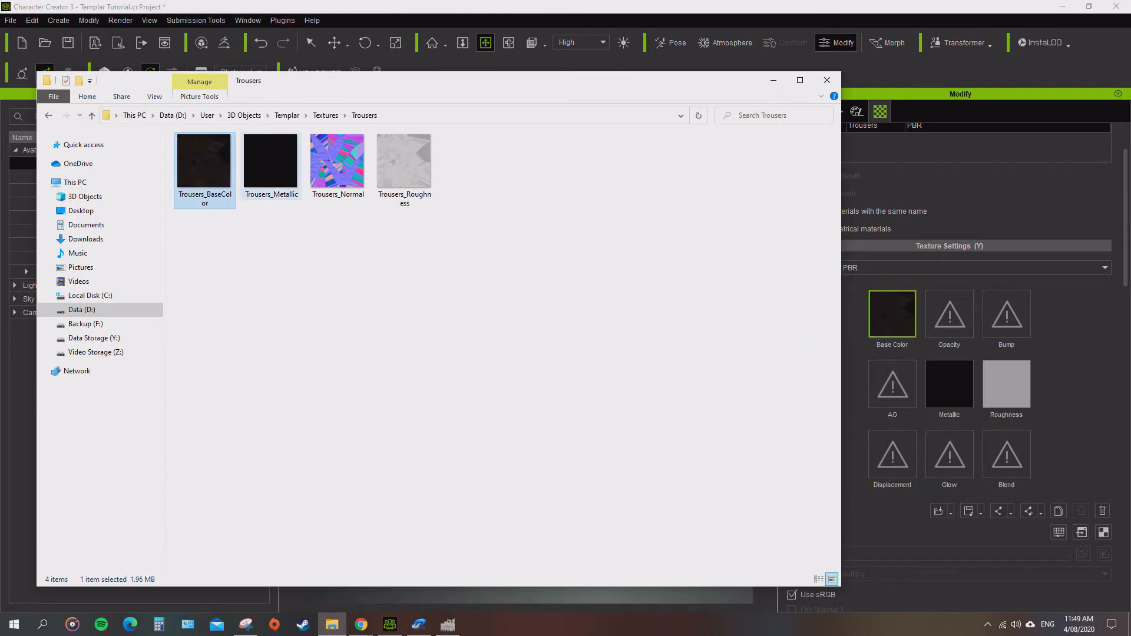
{"action": "left_click", "coordinate": [271, 160]}
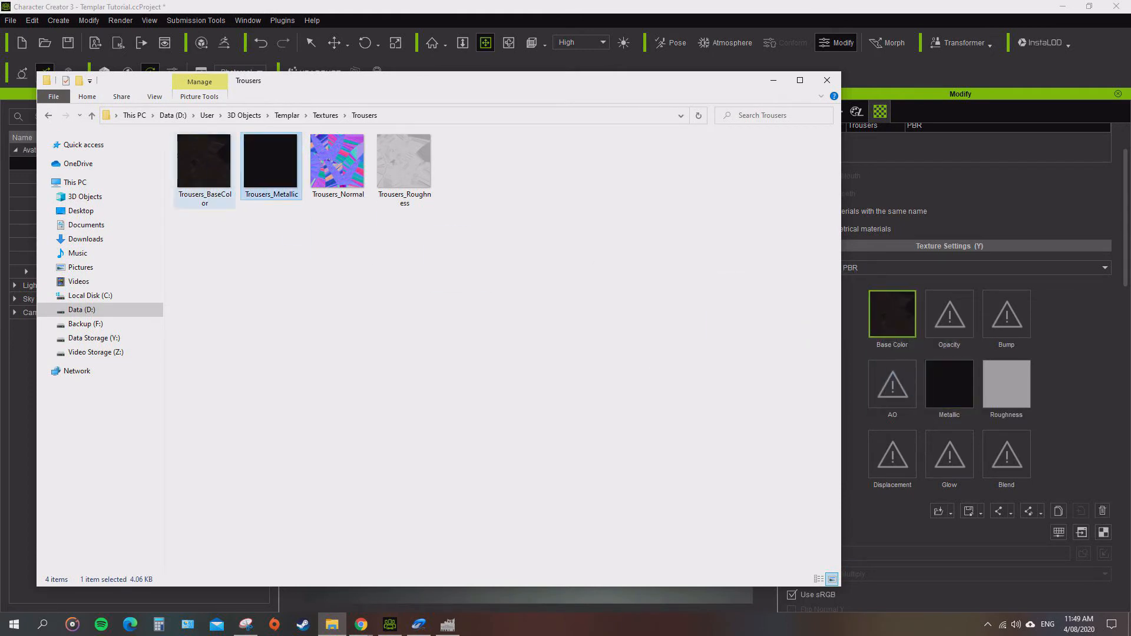
{"action": "left_click", "coordinate": [337, 160]}
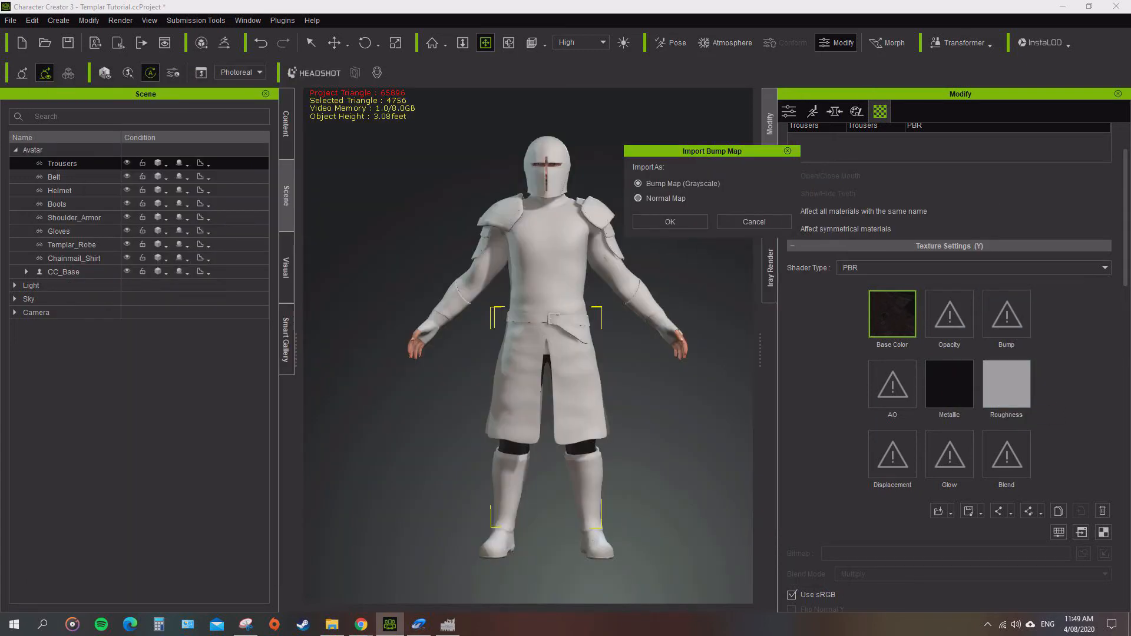
{"action": "left_click", "coordinate": [638, 198]}
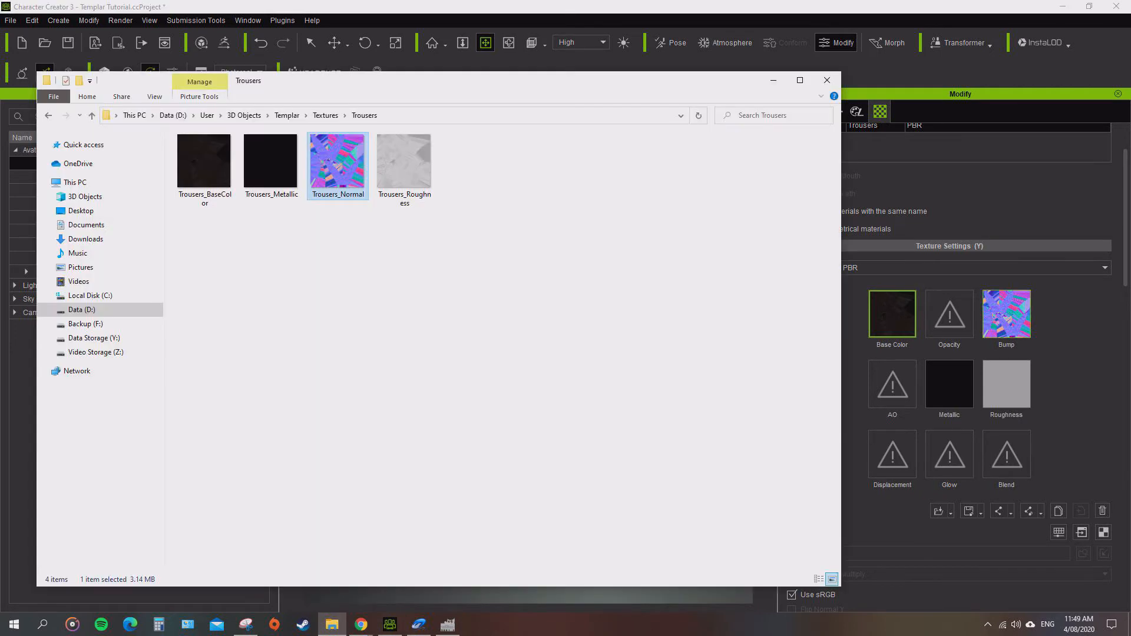
{"action": "left_click", "coordinate": [404, 160]}
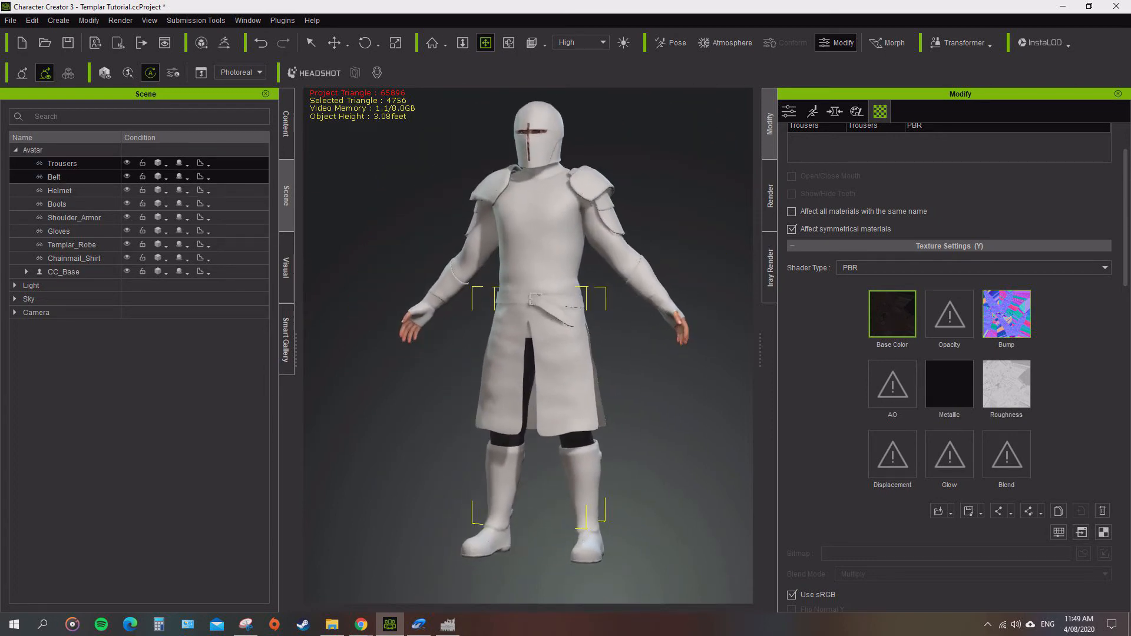
Review Belt, Helmet, Boots, Shoulder_Armor, Gloves, Templar_Robe and Chainmail_Shirt textures, then open Dynamic Appearance Textures.
{"action": "left_click", "coordinate": [54, 177]}
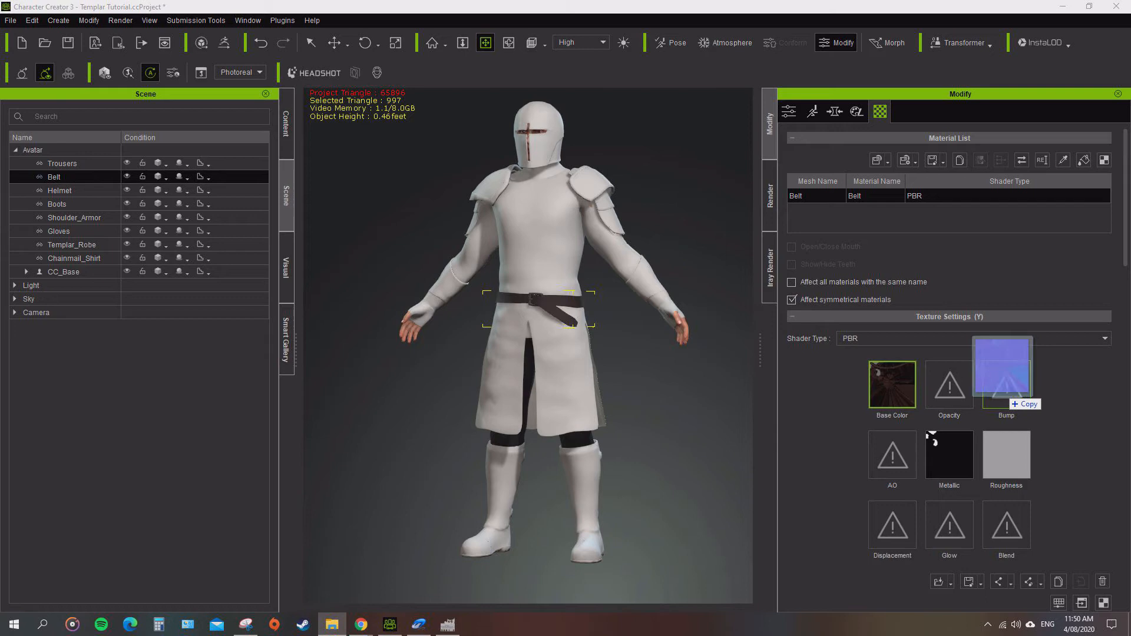
{"action": "left_click", "coordinate": [59, 190]}
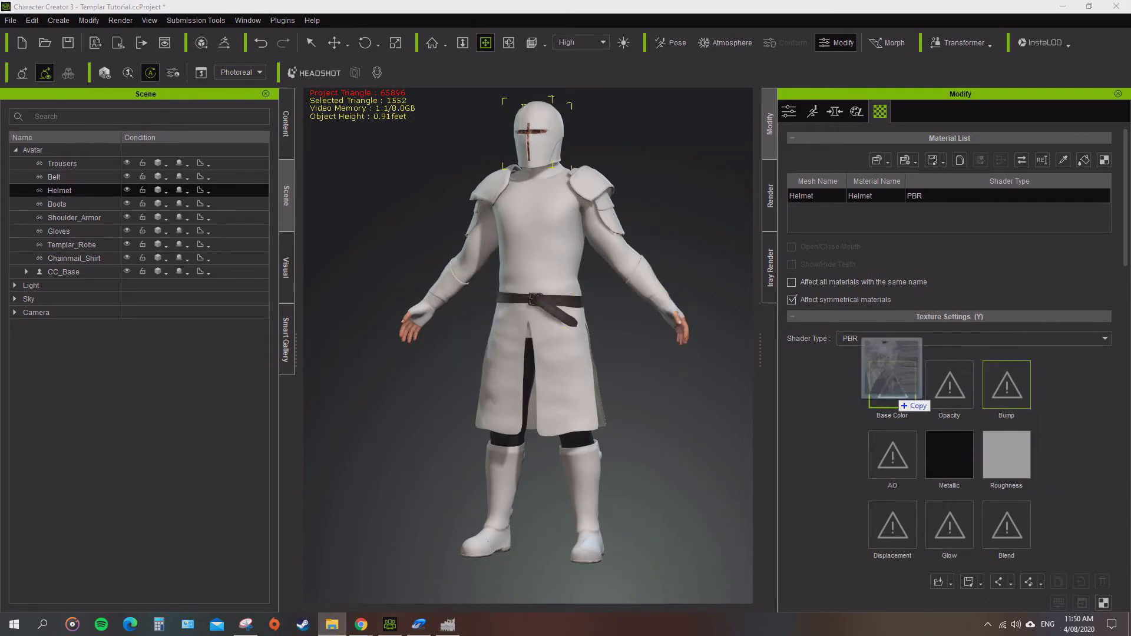
{"action": "left_click", "coordinate": [56, 203]}
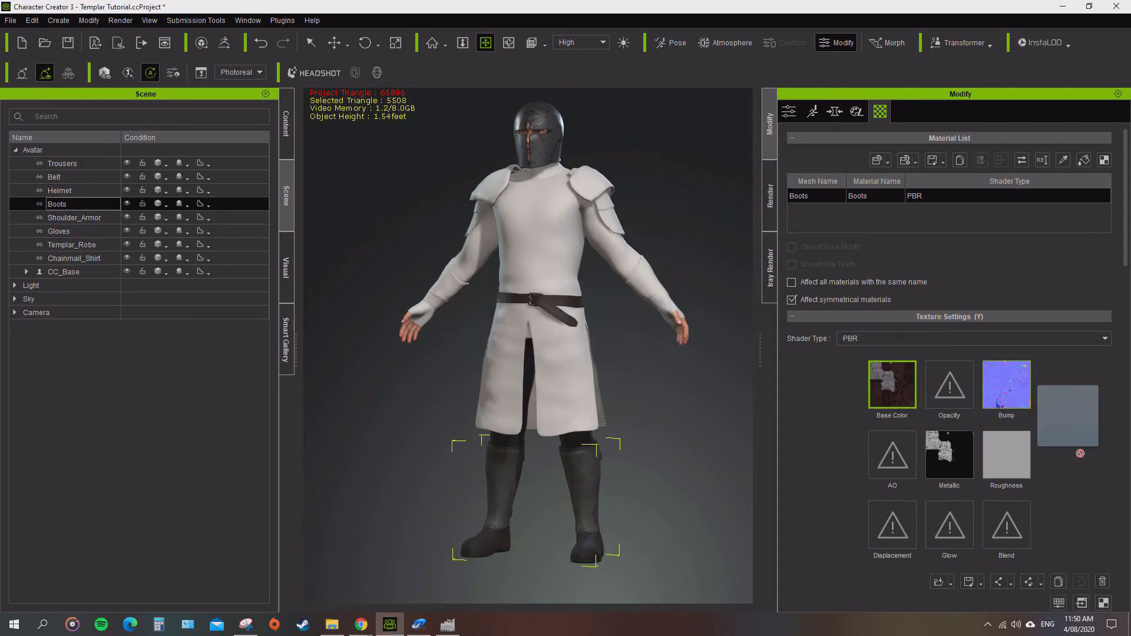
{"action": "left_click", "coordinate": [73, 218]}
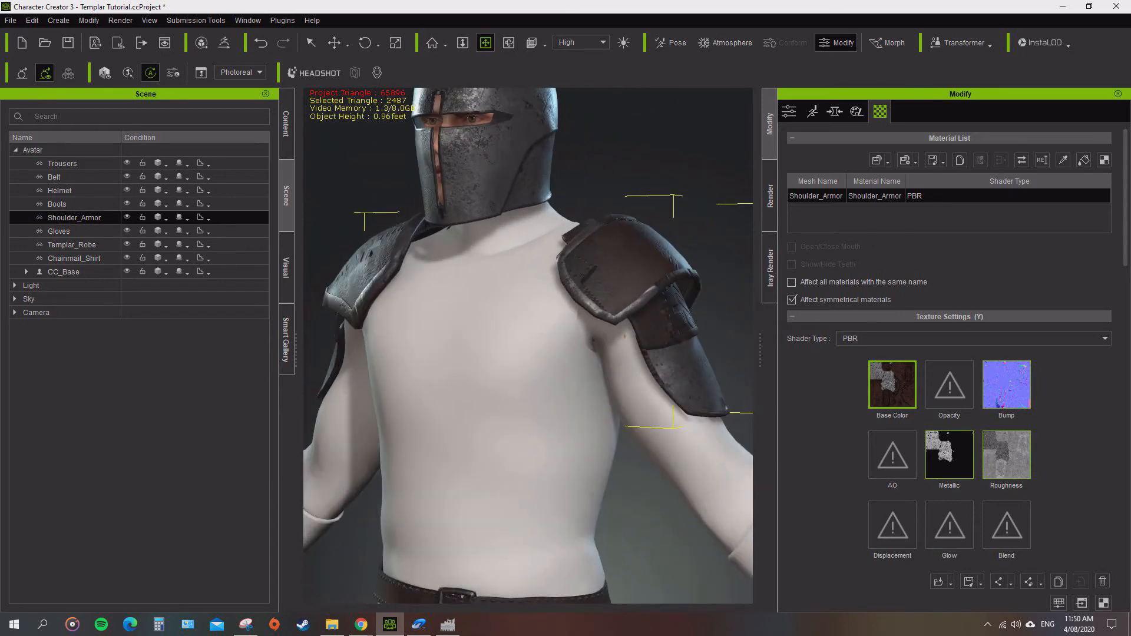
{"action": "left_click", "coordinate": [1006, 385]}
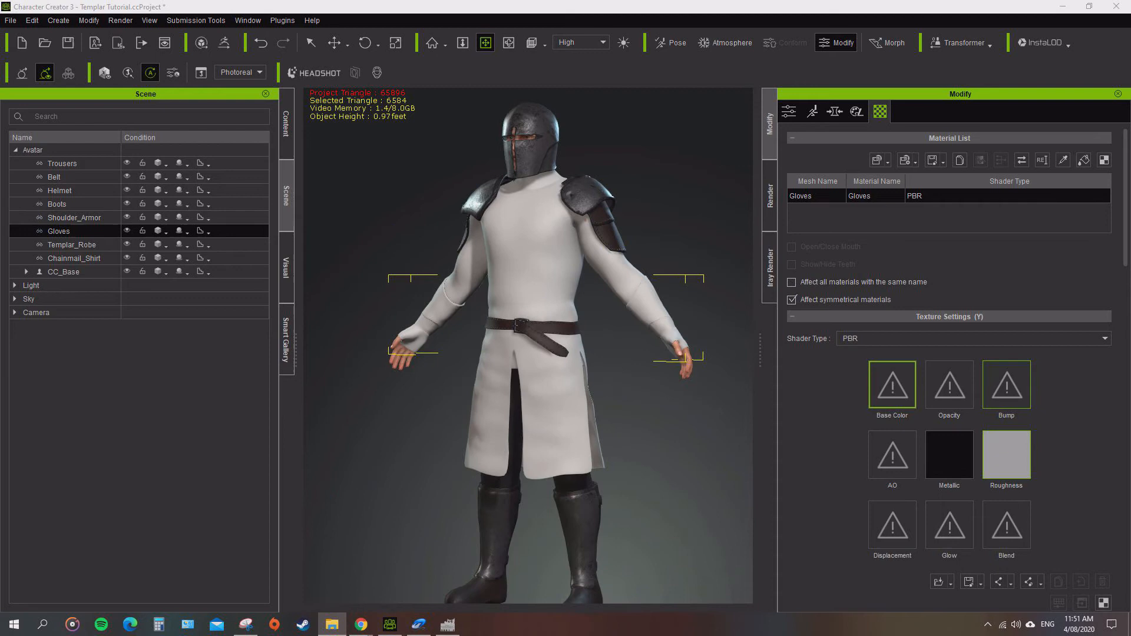
{"action": "left_click", "coordinate": [71, 244]}
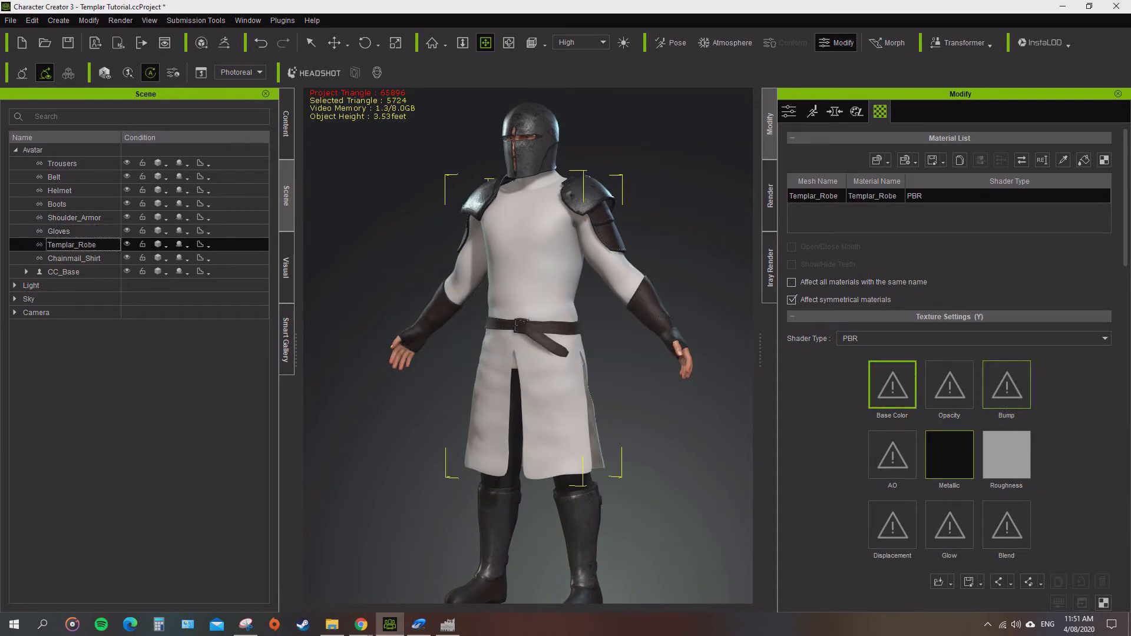
{"action": "left_click", "coordinate": [892, 384]}
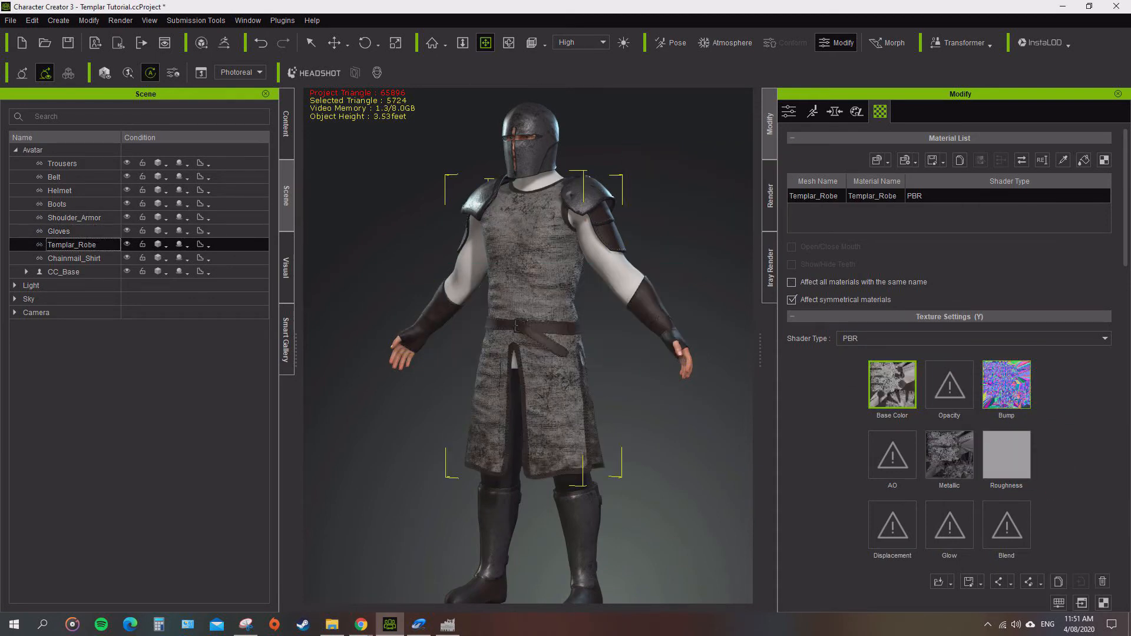
{"action": "left_click", "coordinate": [75, 257]}
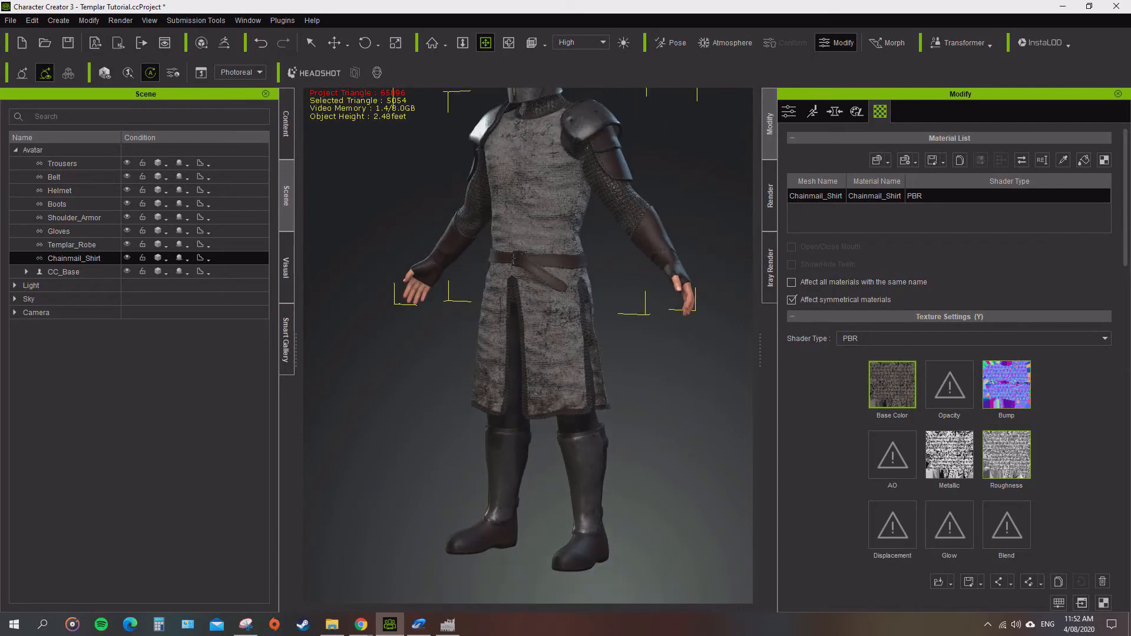
{"action": "left_click", "coordinate": [857, 111]}
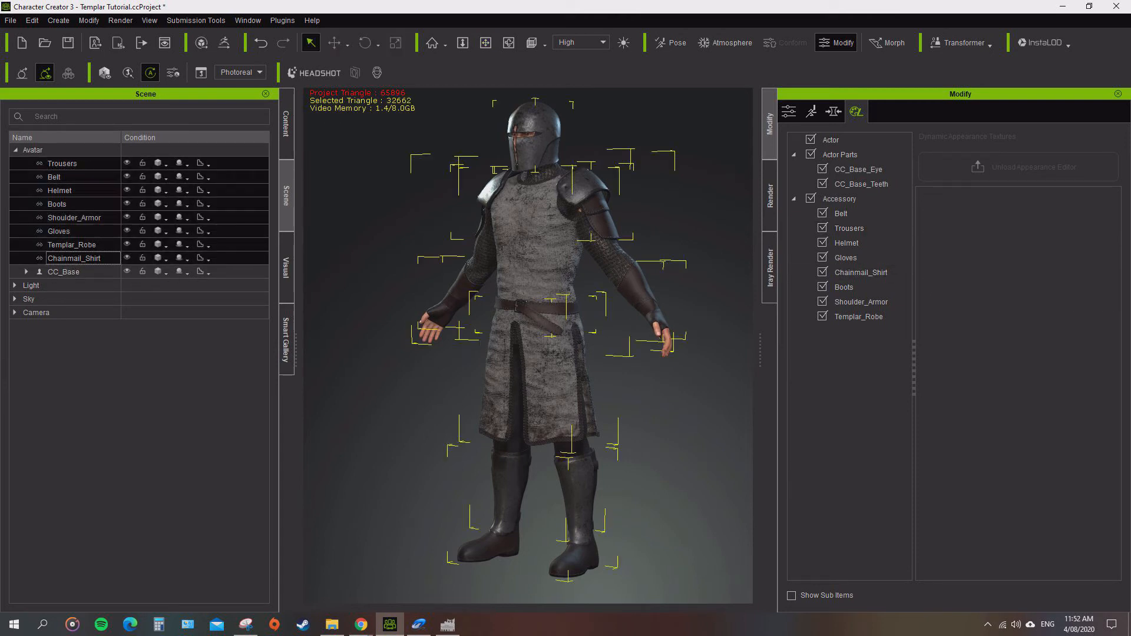
View the Trousers, Belt, Templar_Robe and Gloves accessories one at a time on the body.
{"action": "left_click", "coordinate": [849, 228]}
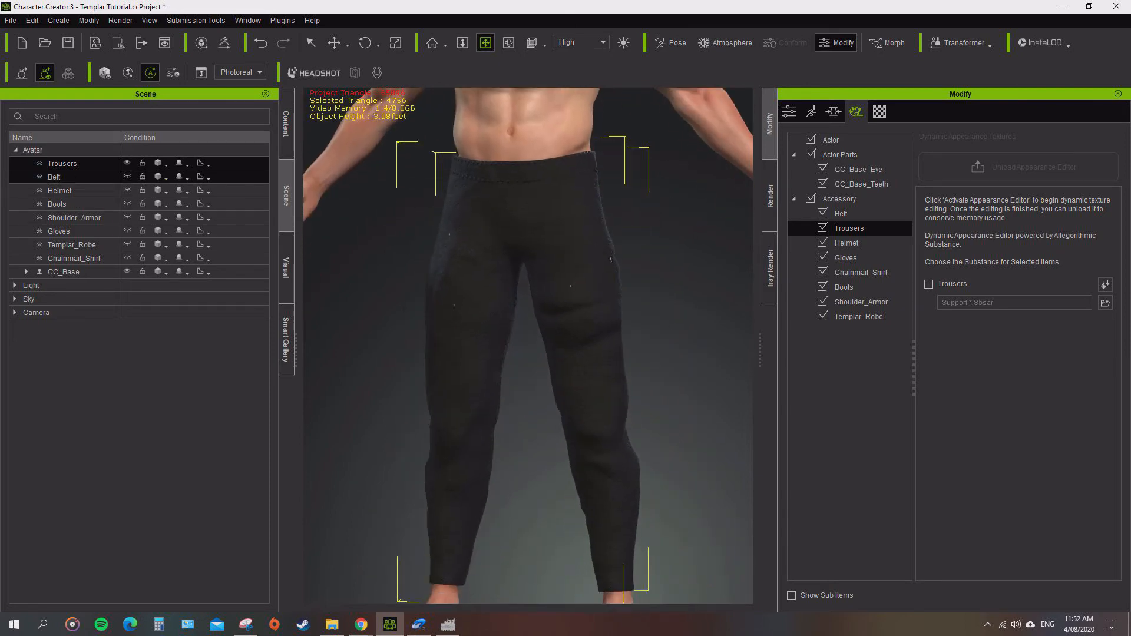
{"action": "left_click", "coordinate": [54, 176]}
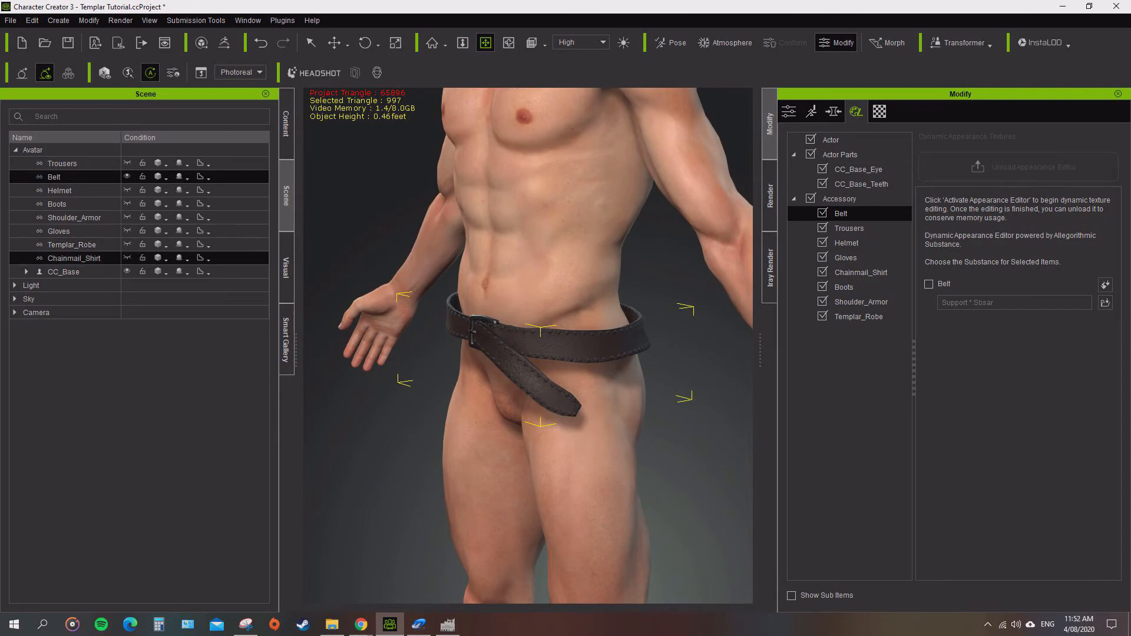
{"action": "left_click", "coordinate": [71, 245]}
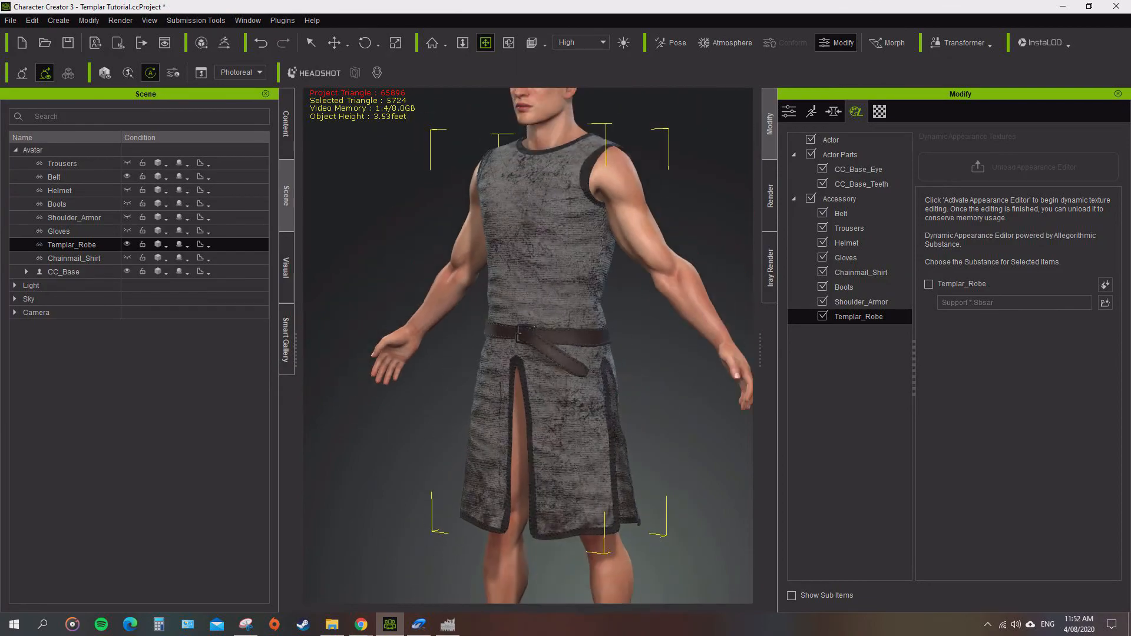
{"action": "scroll", "scroll_direction": "up", "scroll_amount": 3}
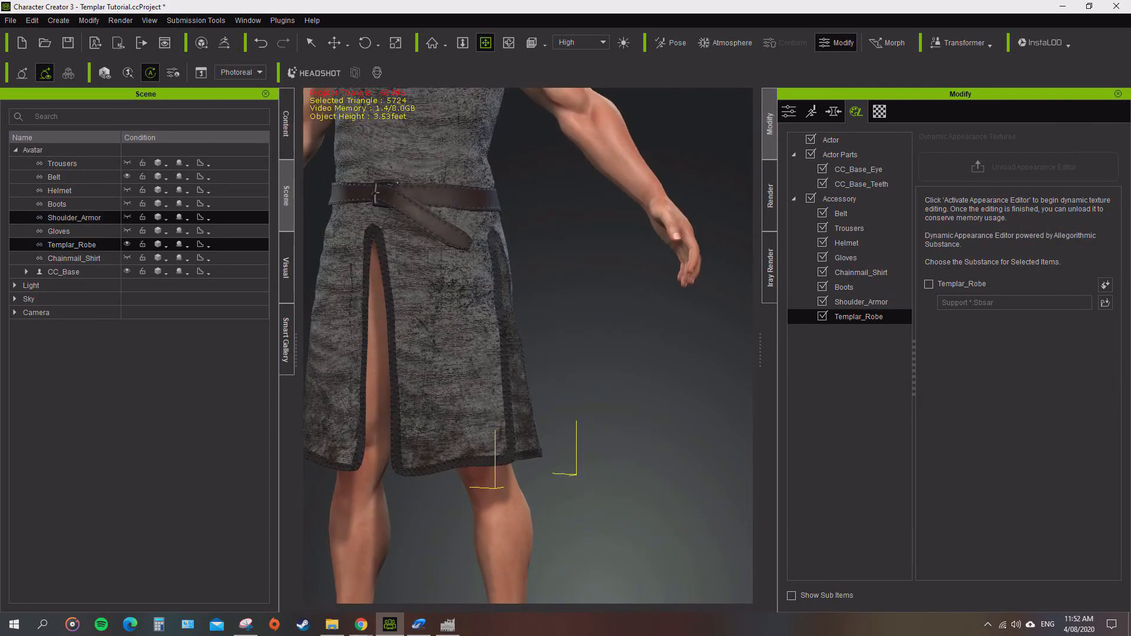
{"action": "left_click", "coordinate": [59, 231]}
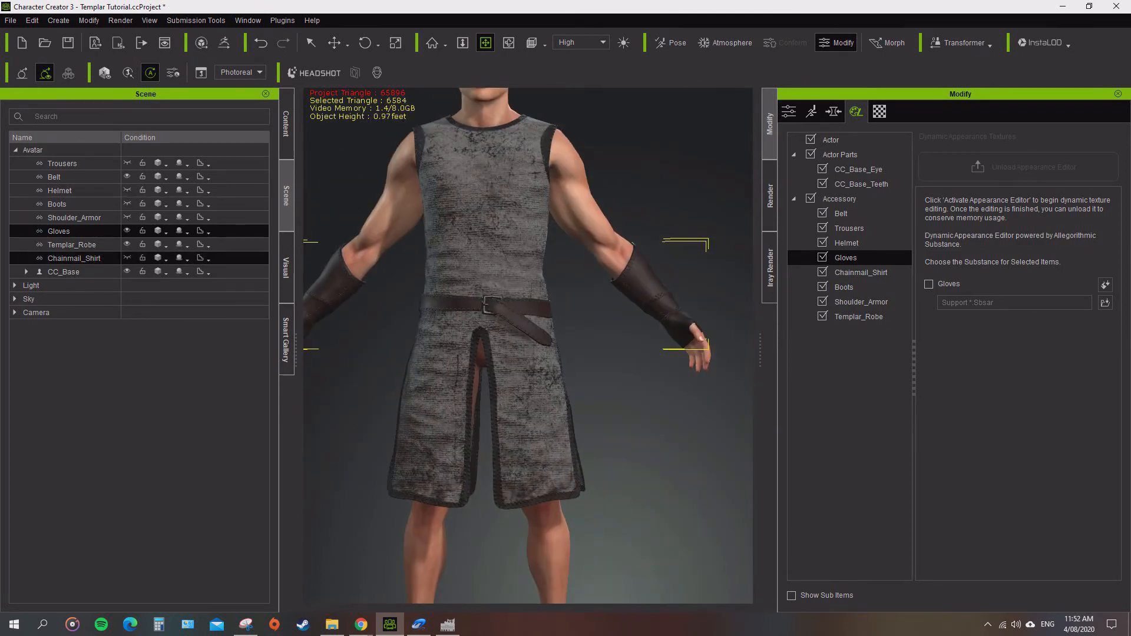
{"action": "left_click", "coordinate": [71, 244]}
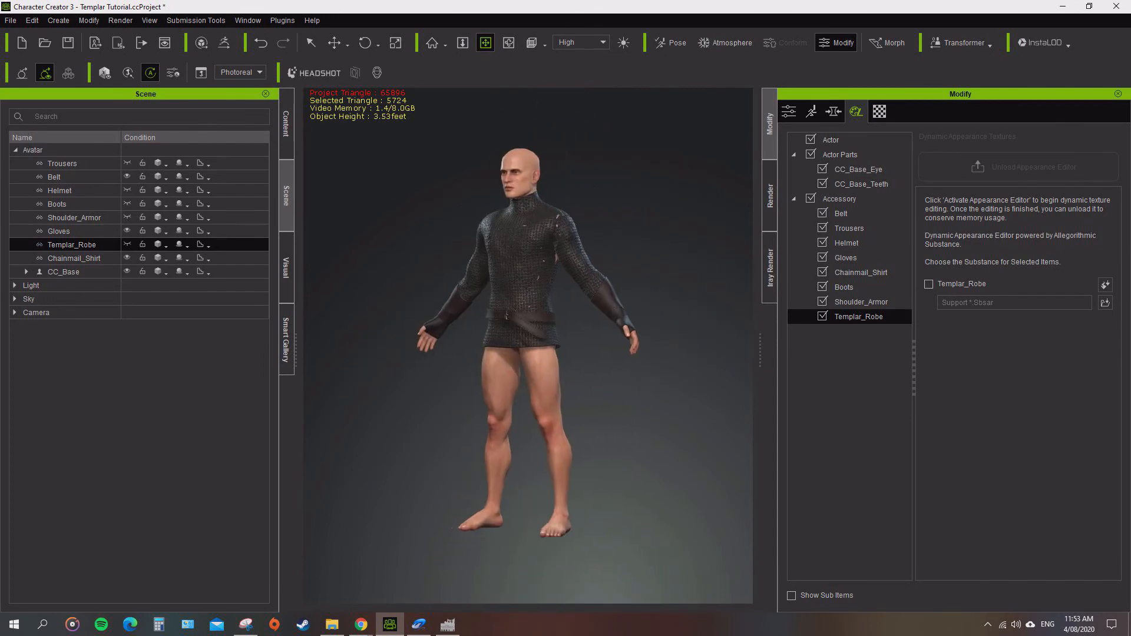
Launch an Iray Preview Render of the armoured Templar avatar.
{"action": "left_click", "coordinate": [64, 271]}
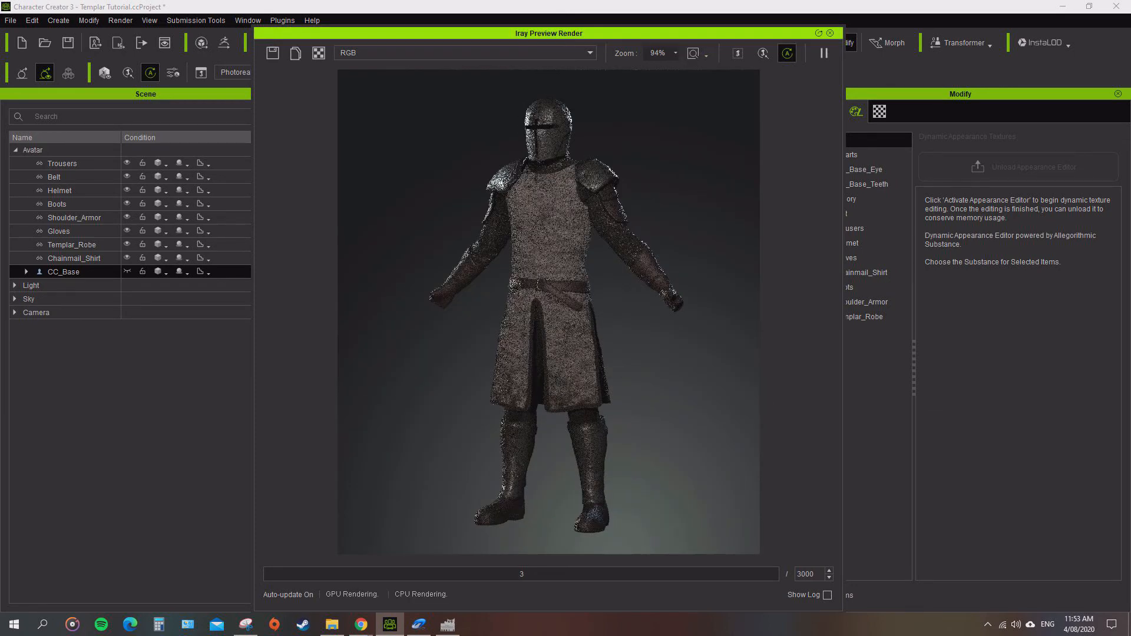
Close and restart the Iray preview, letting it run to 3000/3000 iterations.
{"action": "left_click", "coordinate": [829, 33]}
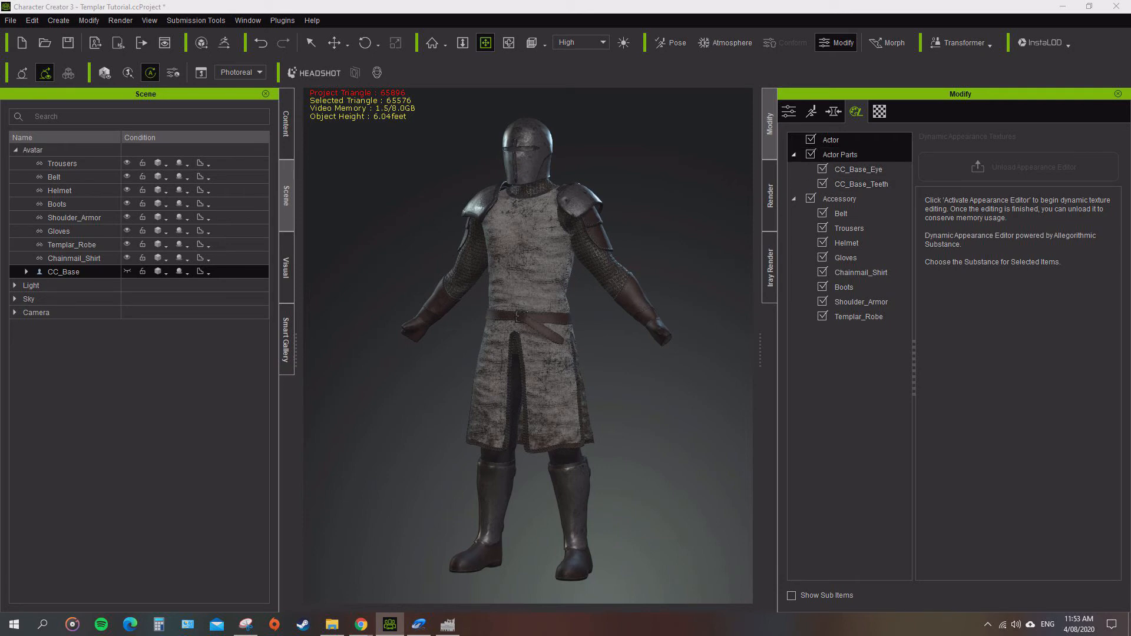
{"action": "left_click", "coordinate": [788, 111]}
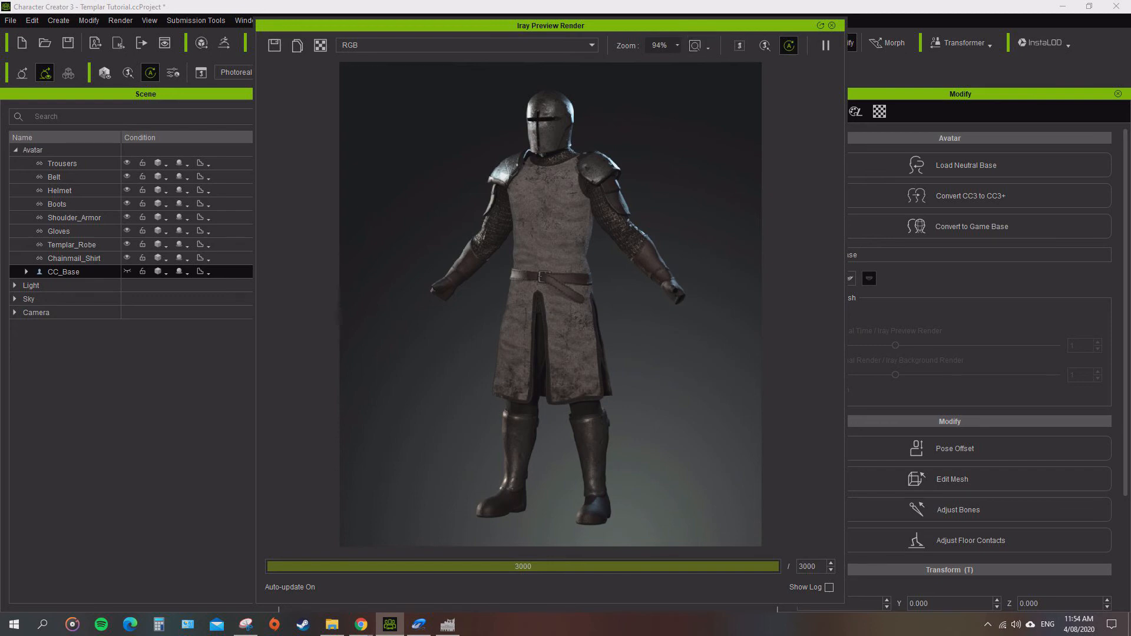
{"action": "mouse_move", "coordinate": [296, 45]}
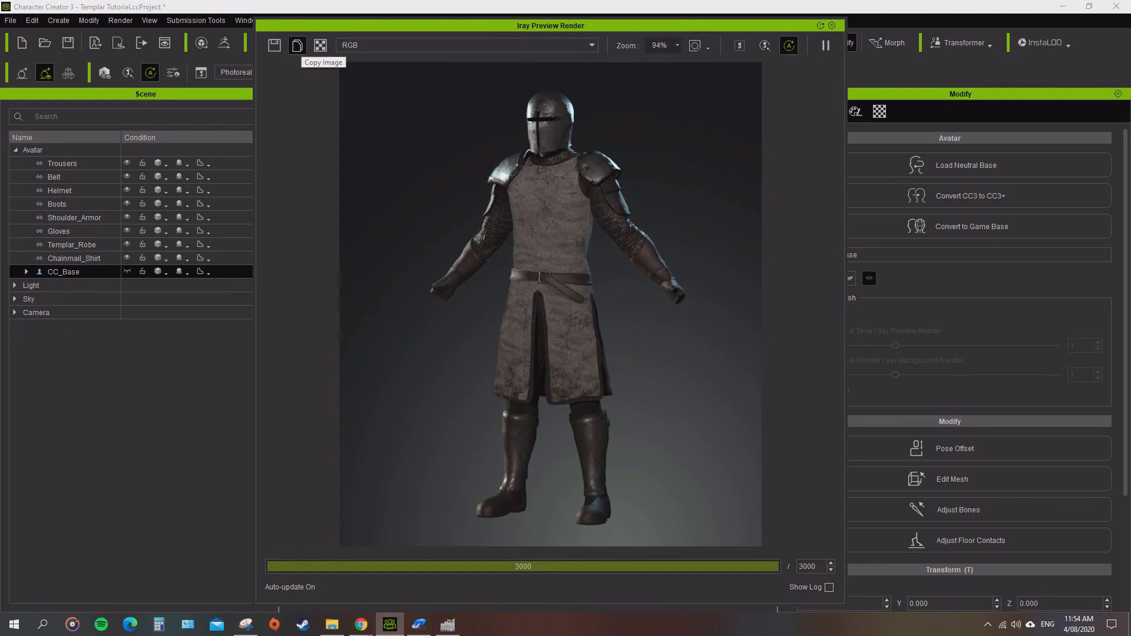
Save the render as 'Iray' PNG in Videos > Armor Tutorial and close the Iray window.
{"action": "left_click", "coordinate": [274, 45]}
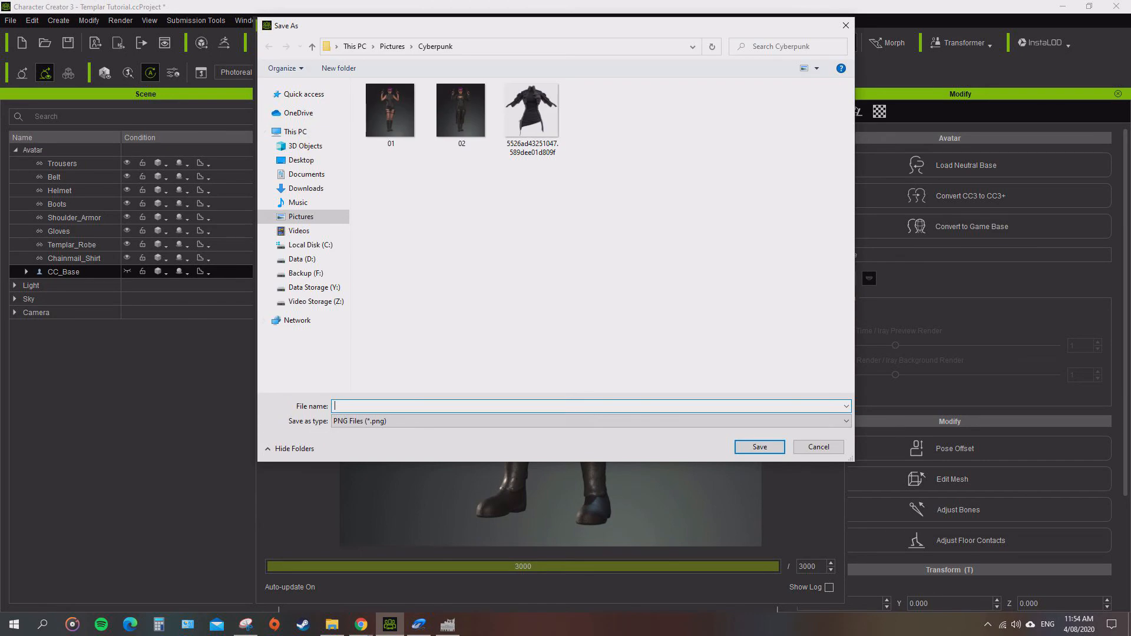
{"action": "left_click", "coordinate": [290, 131]}
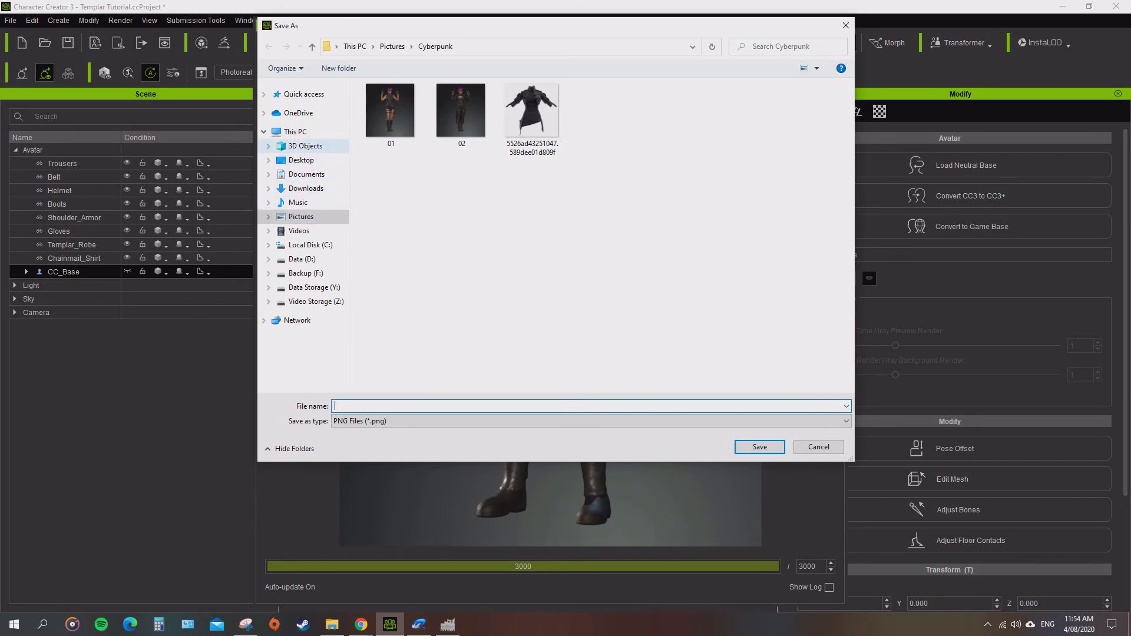
{"action": "left_click", "coordinate": [299, 230]}
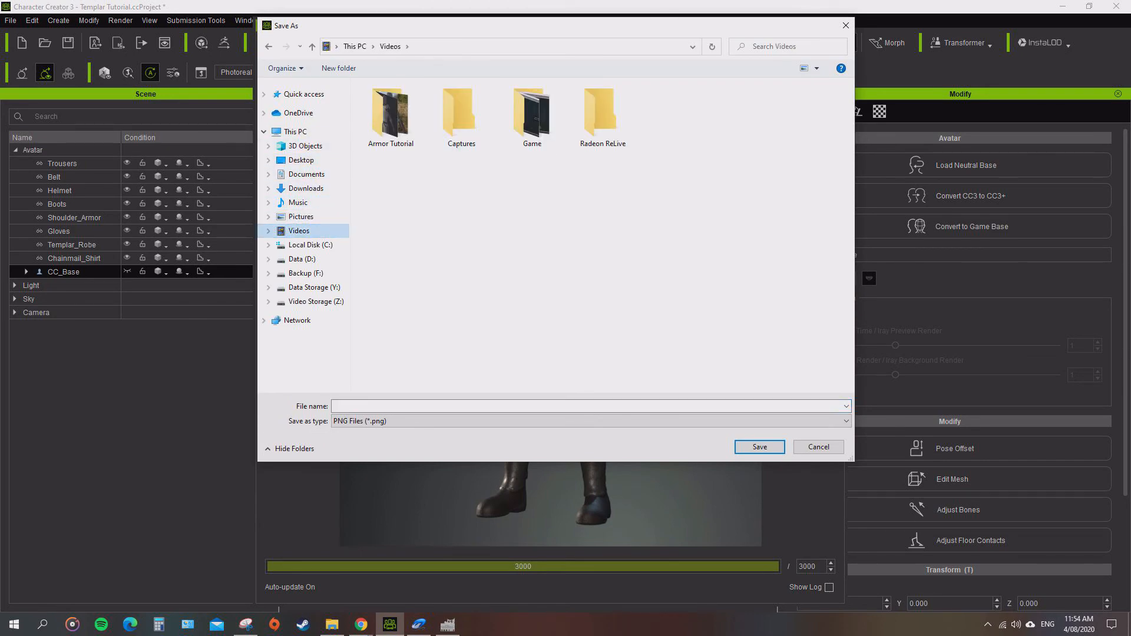
{"action": "double_click", "coordinate": [390, 114]}
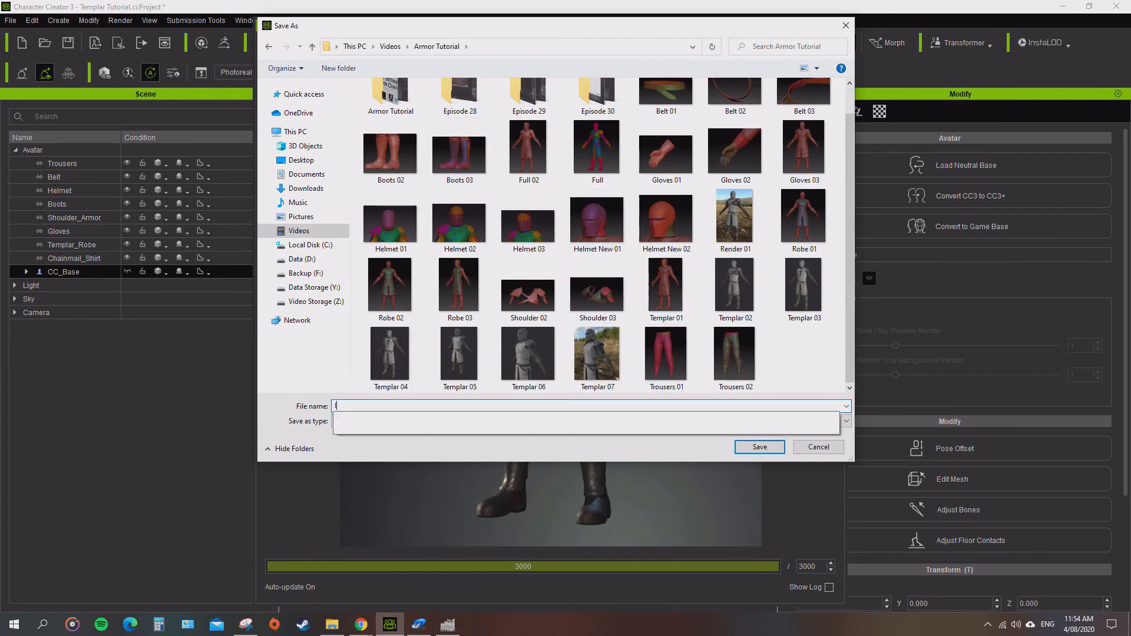
{"action": "type", "text": "Iray"}
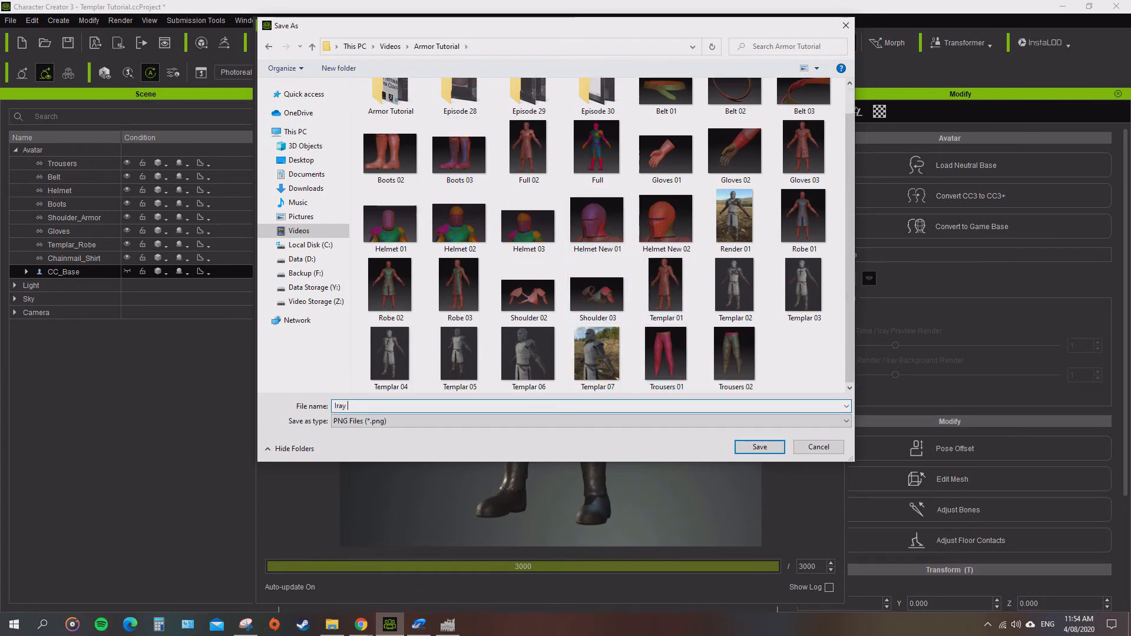
{"action": "left_click", "coordinate": [759, 447]}
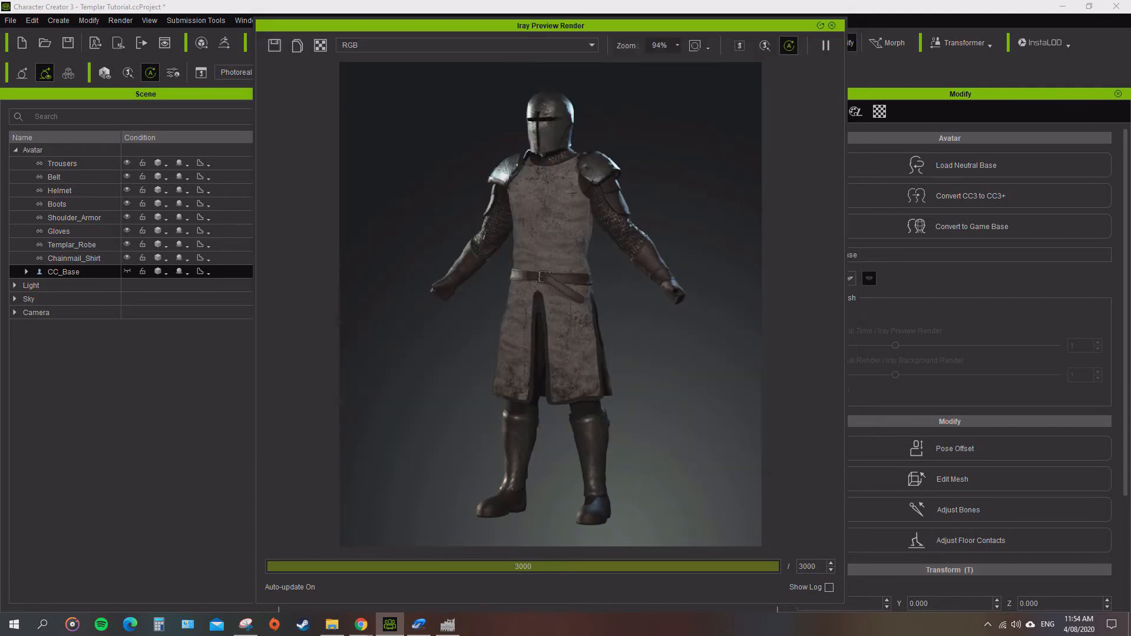
{"action": "left_click", "coordinate": [830, 25]}
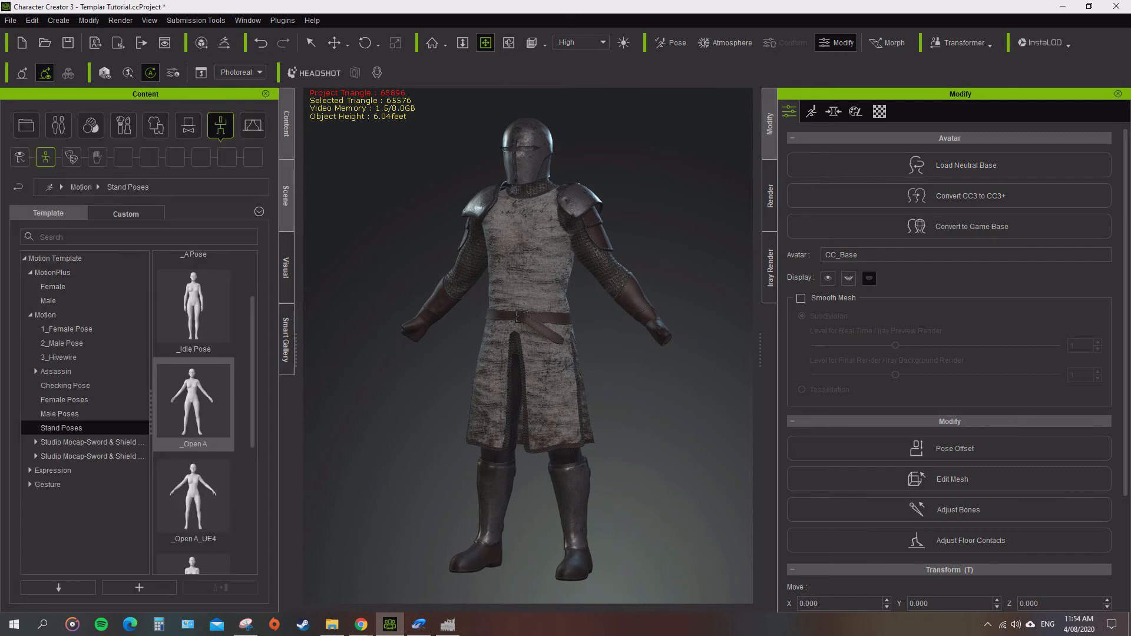
Apply the _Open A stand pose and render the posed Templar to an image.
{"action": "left_click", "coordinate": [287, 200]}
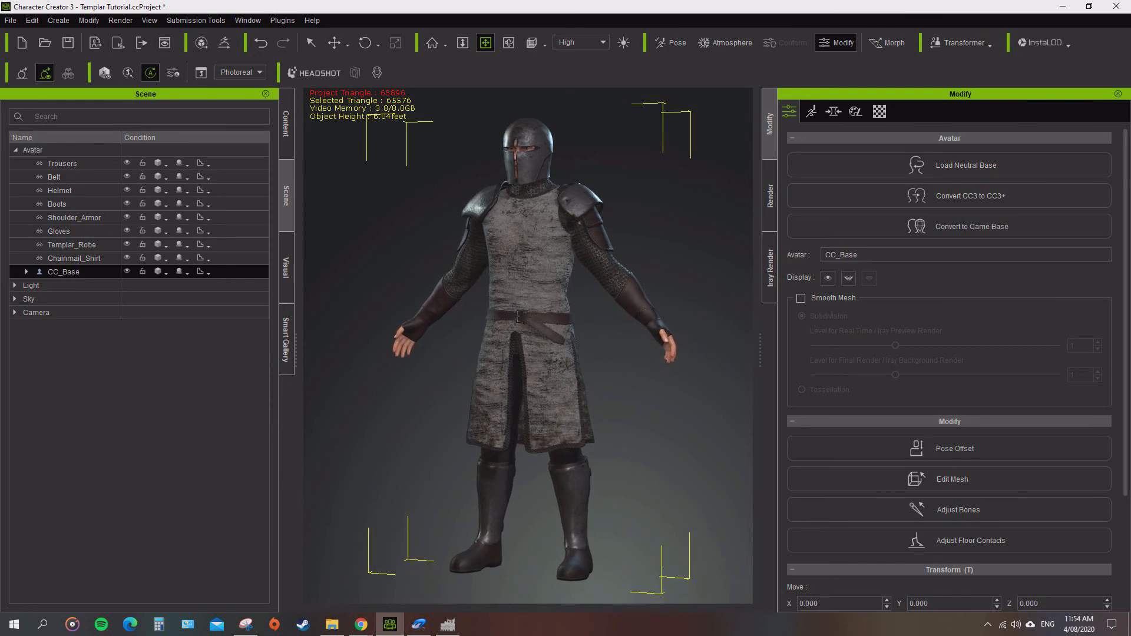
{"action": "left_click", "coordinate": [769, 267]}
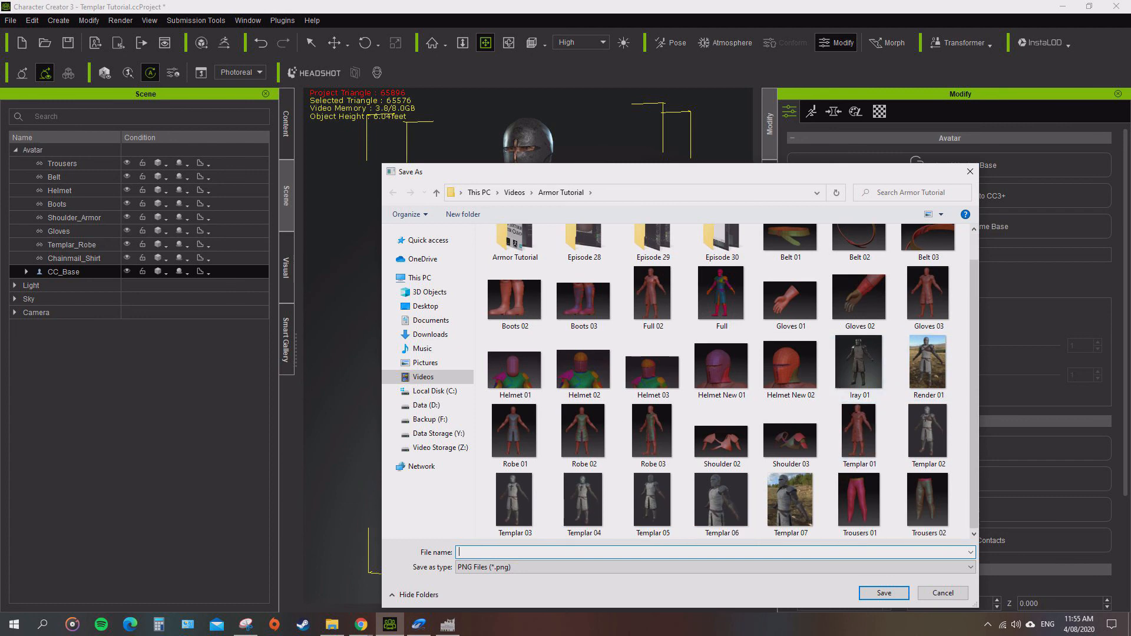
Save the second render as 'iray' PNG, then select Belt, Boots and Templar_Robe.
{"action": "type", "text": "iray"}
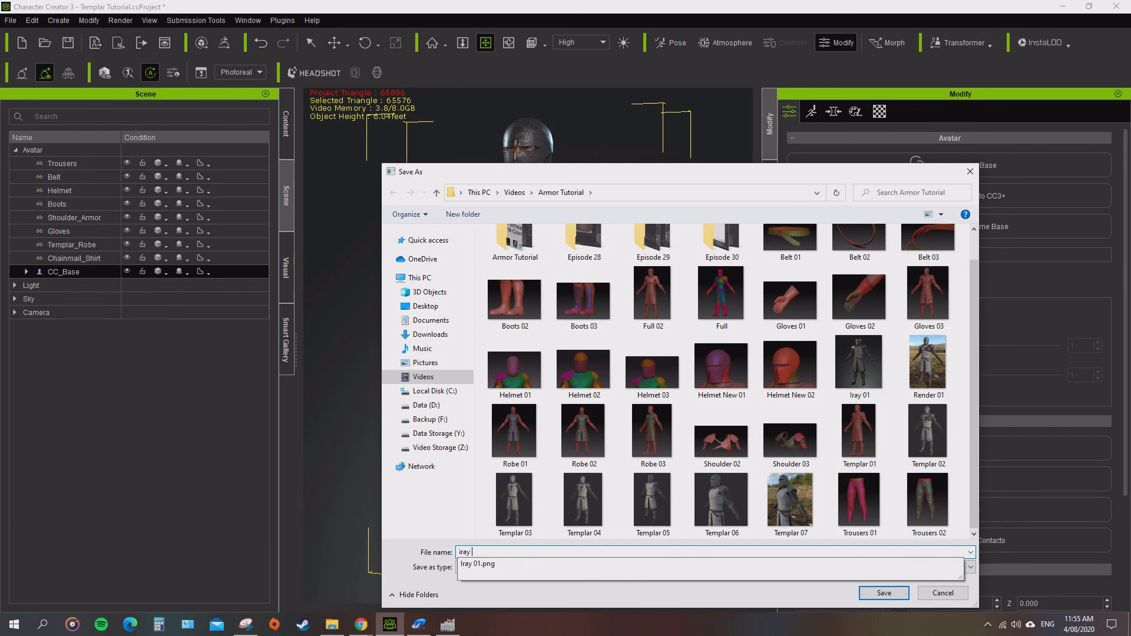
{"action": "left_click", "coordinate": [883, 592]}
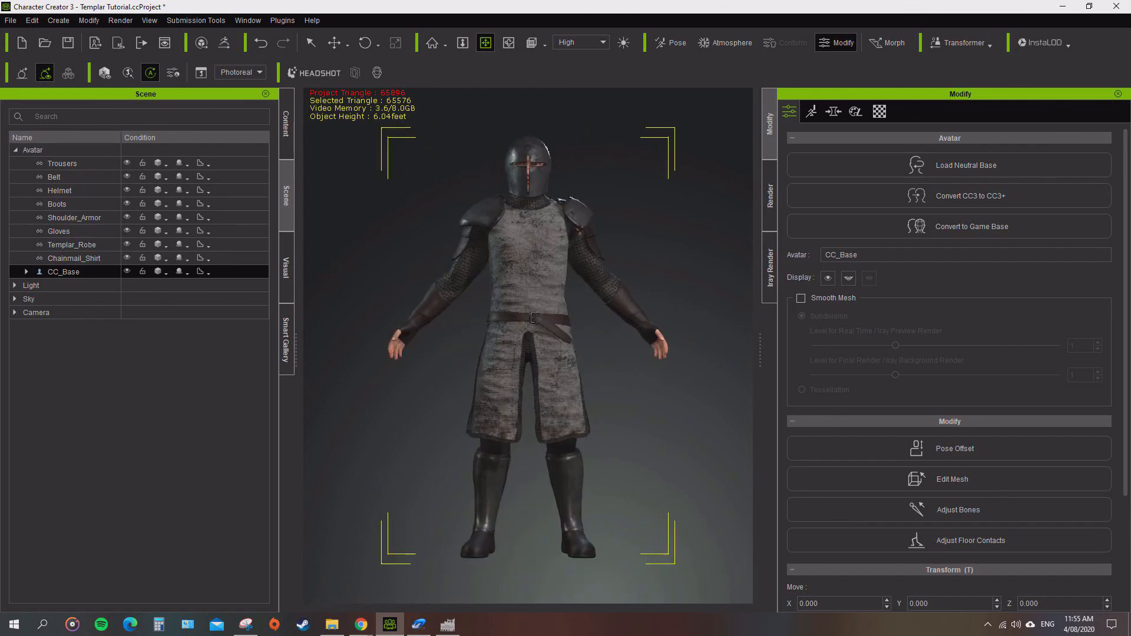
{"action": "left_click", "coordinate": [54, 176]}
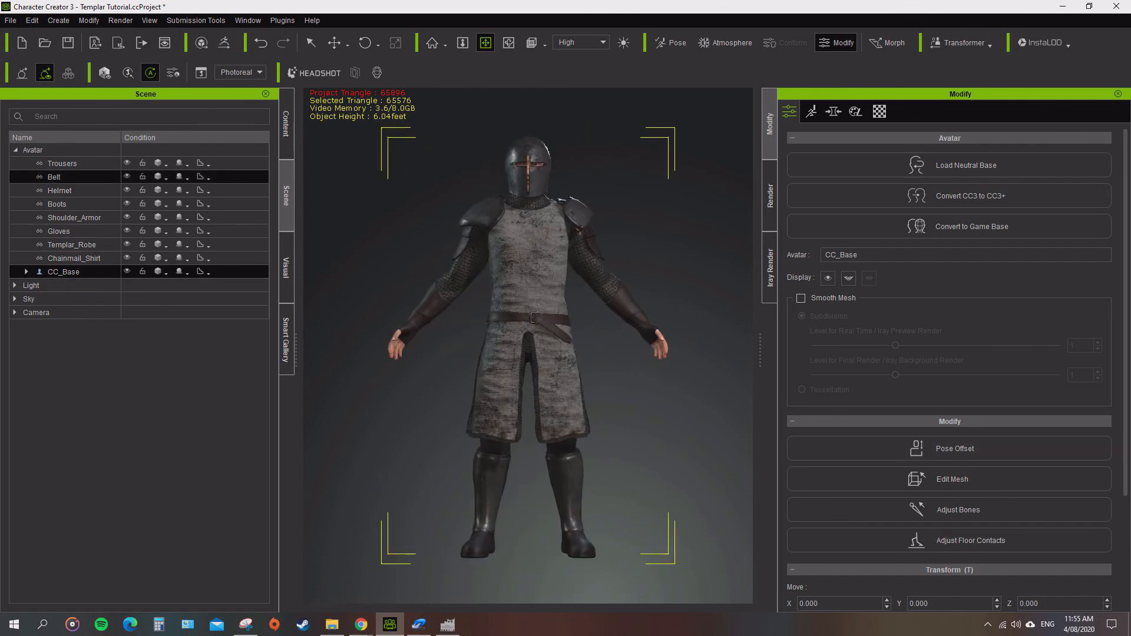
{"action": "left_click", "coordinate": [57, 204]}
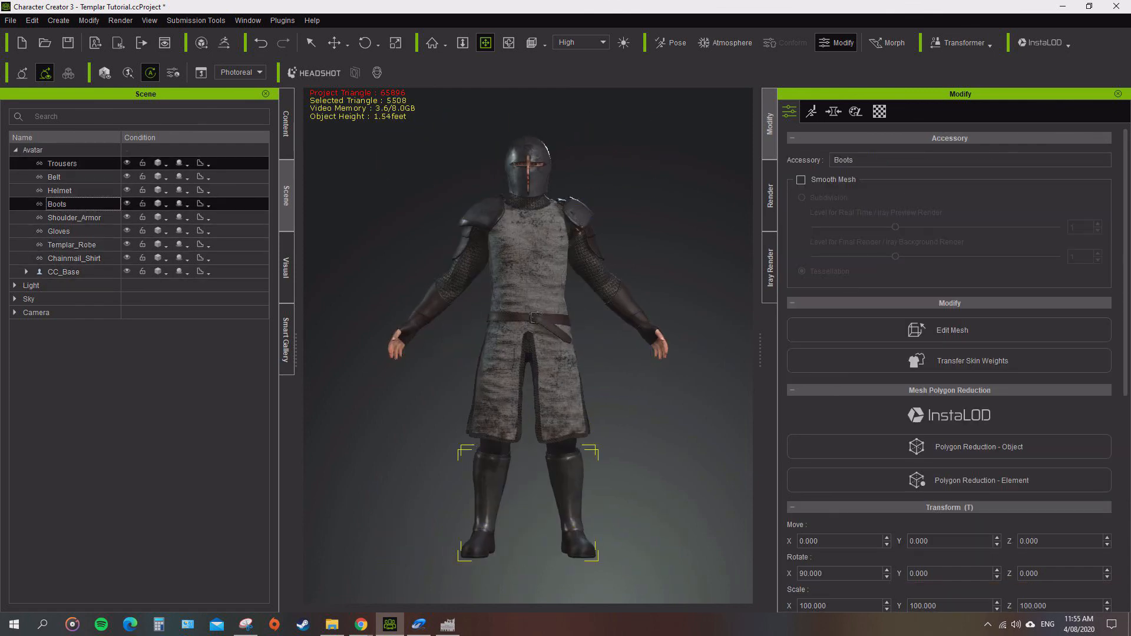
{"action": "left_click", "coordinate": [72, 245]}
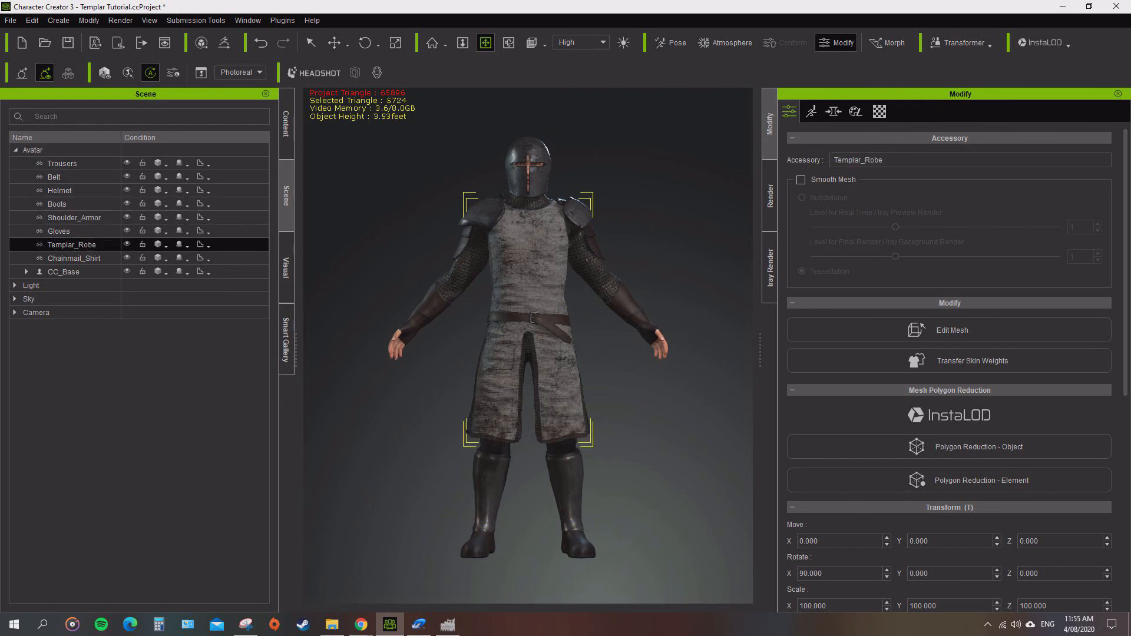